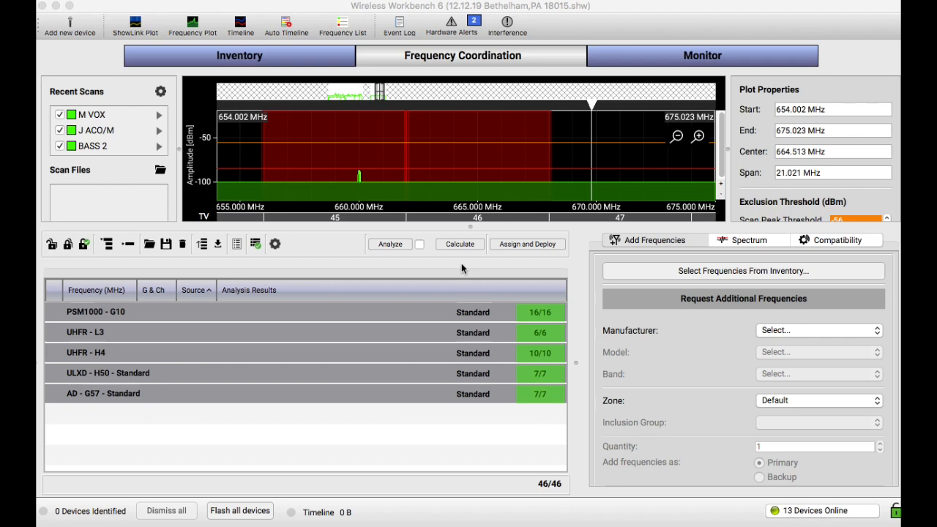
Save the show as a new file named '12.13.19 Foxwoods CT' in the OAR WWB 2016 folder
left_click(654, 240)
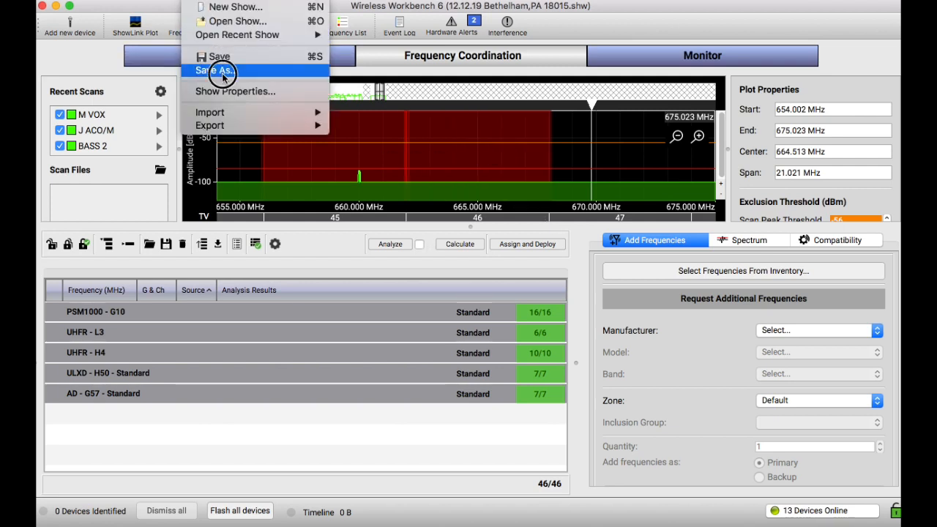
left_click(213, 69)
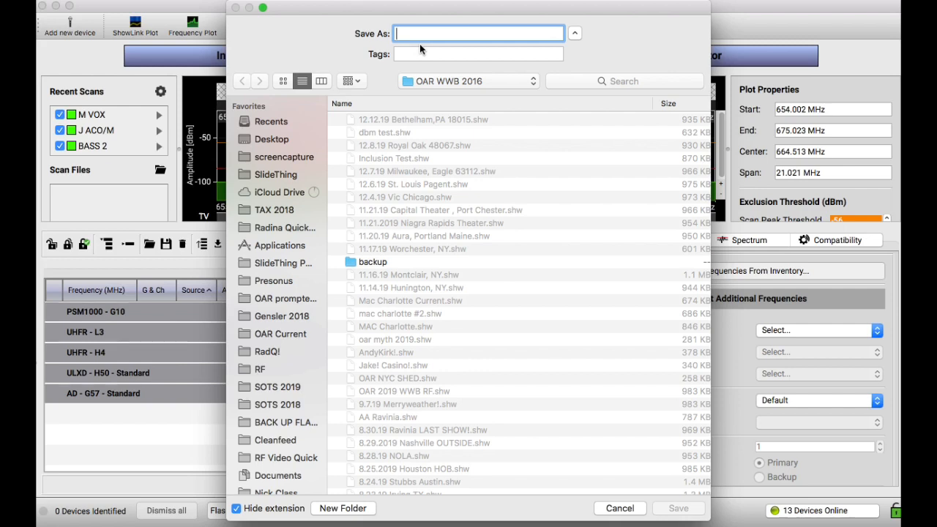
type("12.13")
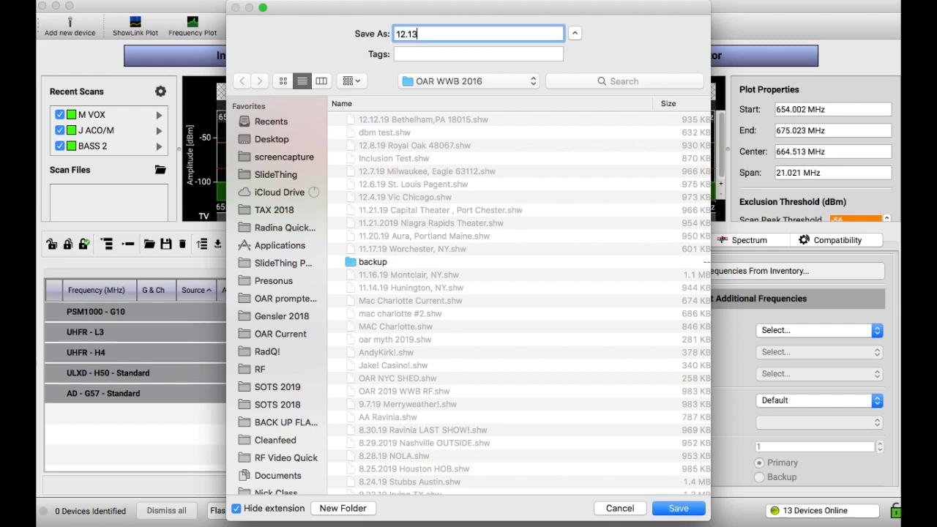
type(".19 Fo")
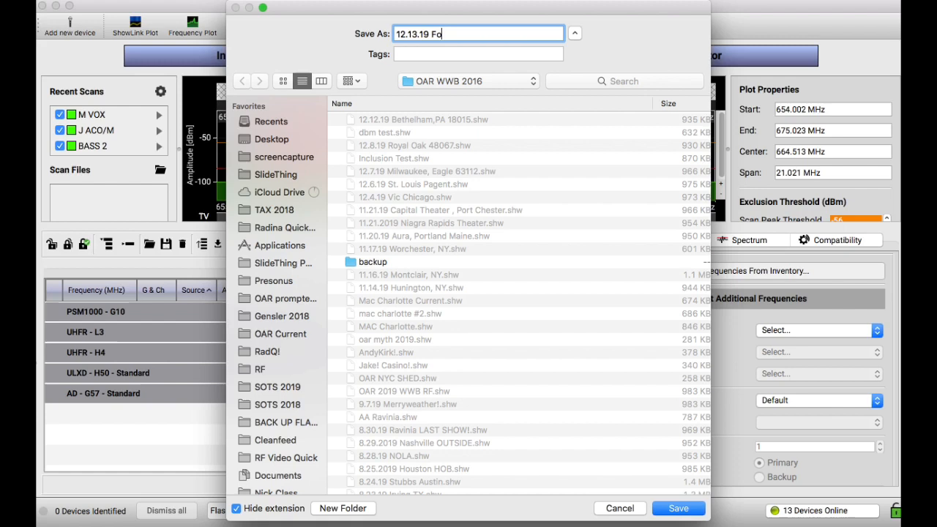
type("xwoods")
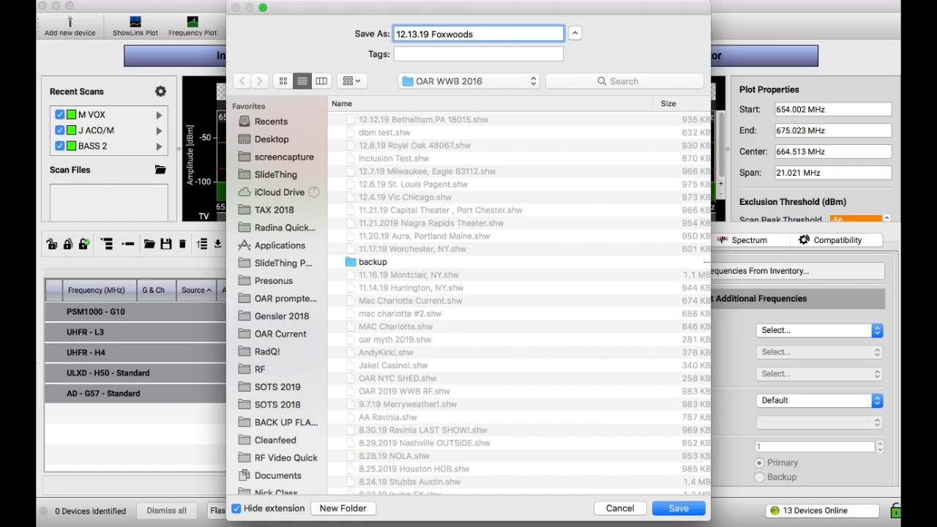
type("CT")
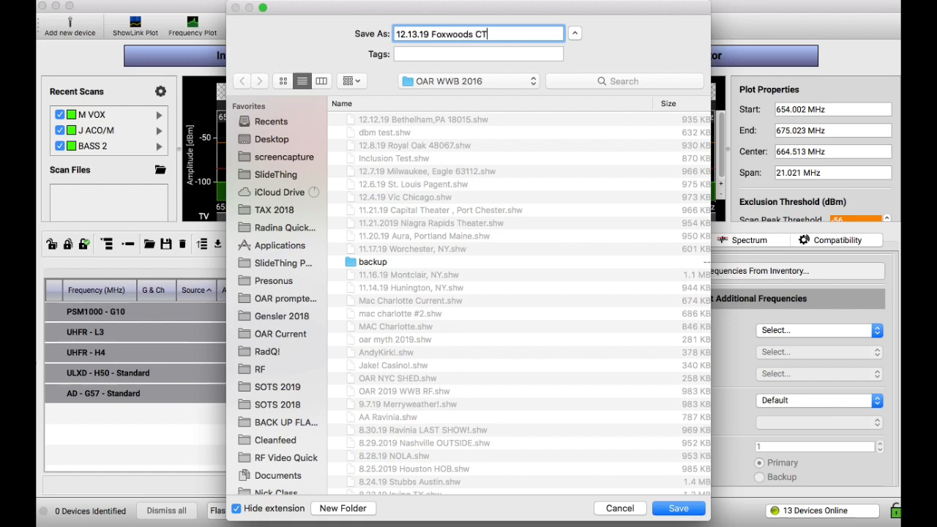
left_click(677, 508)
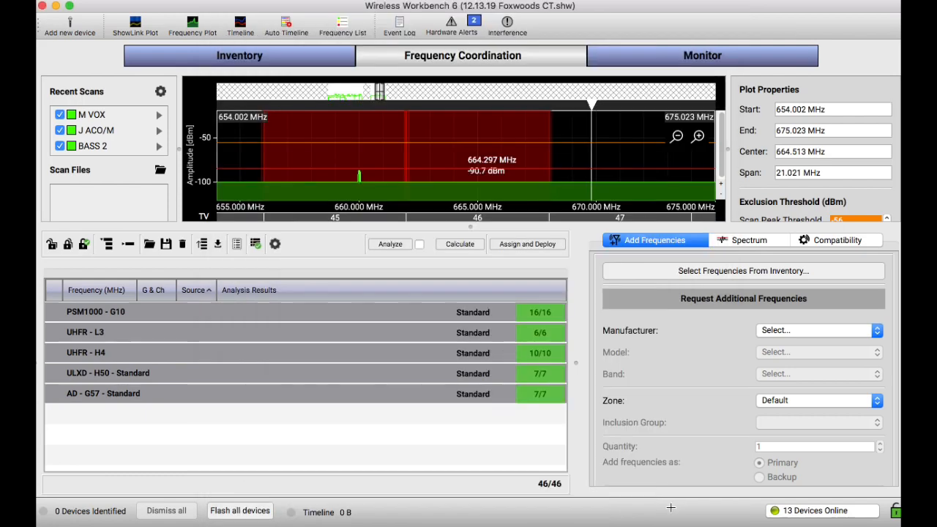
mouse_move(277, 214)
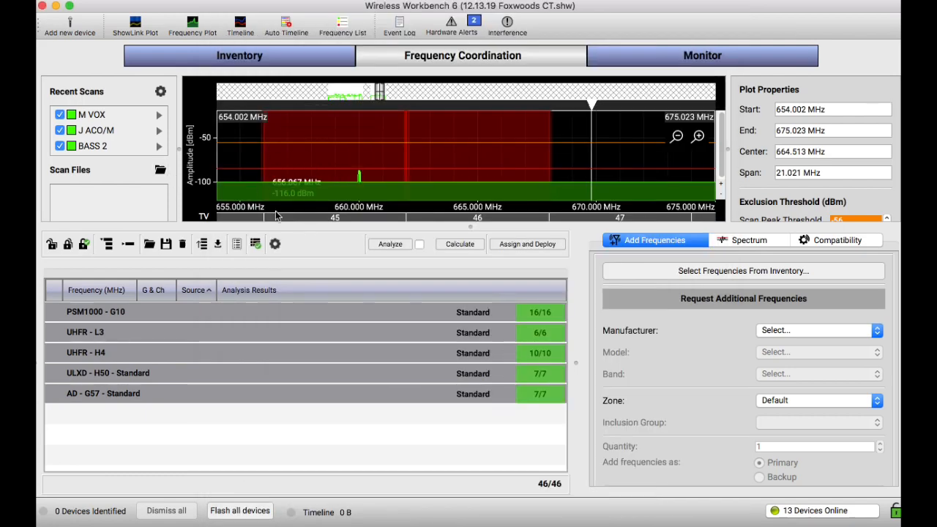
mouse_move(168, 197)
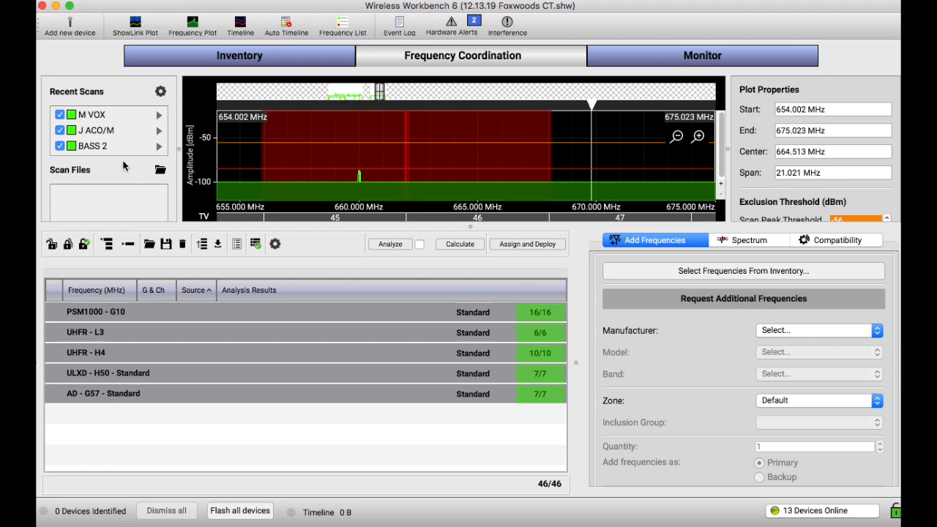
mouse_move(248, 213)
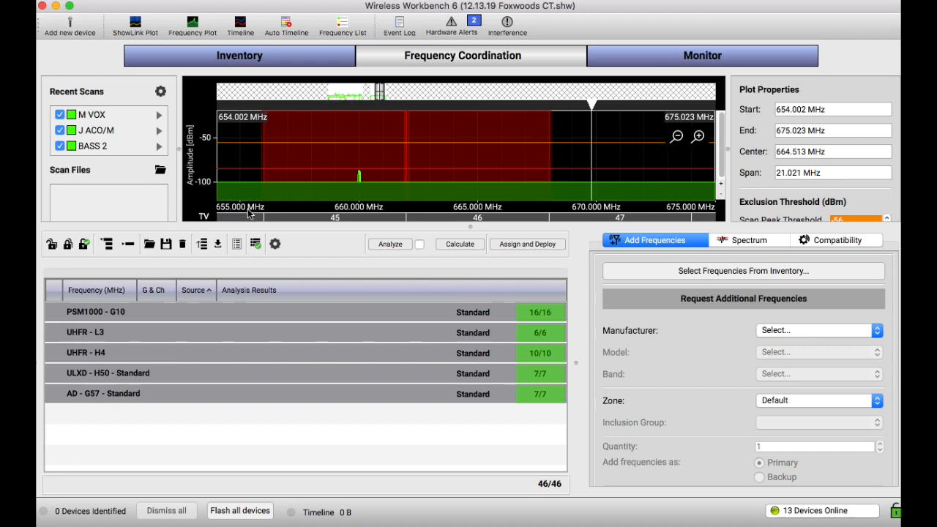
mouse_move(293, 256)
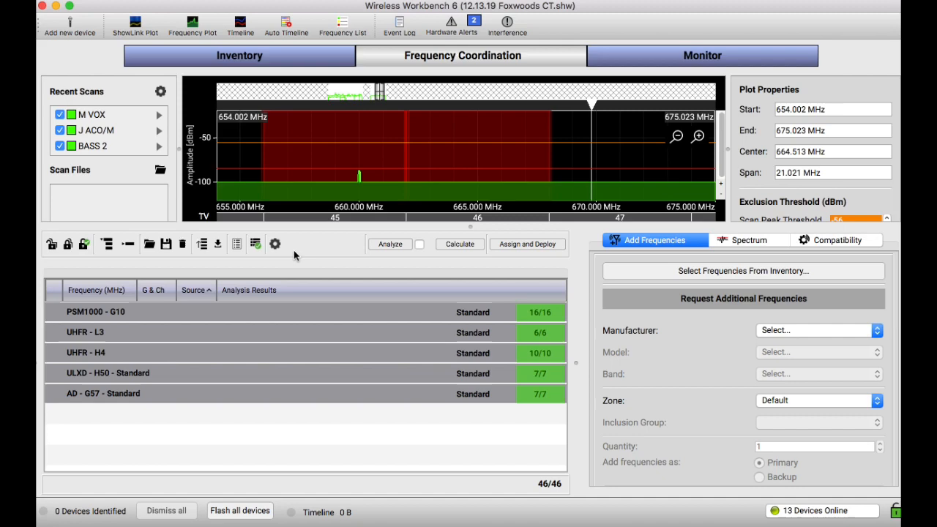
mouse_move(228, 188)
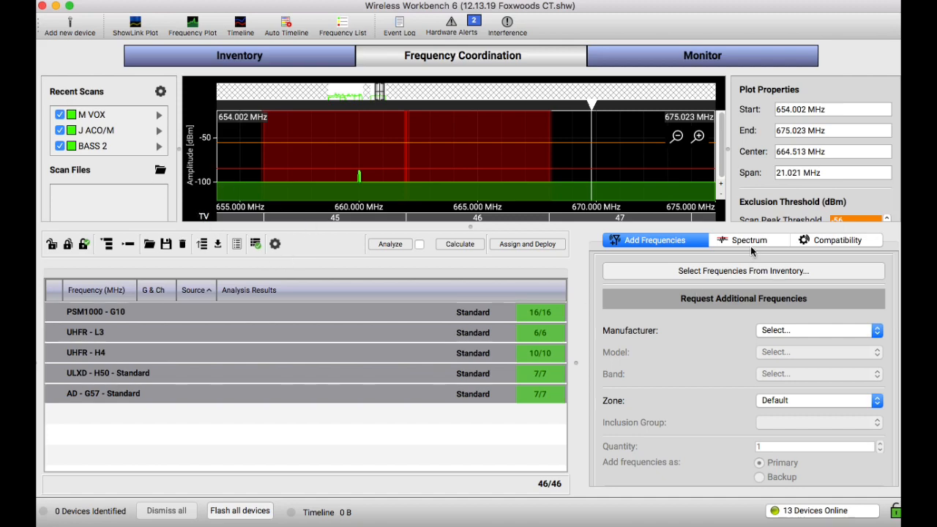
mouse_move(114, 115)
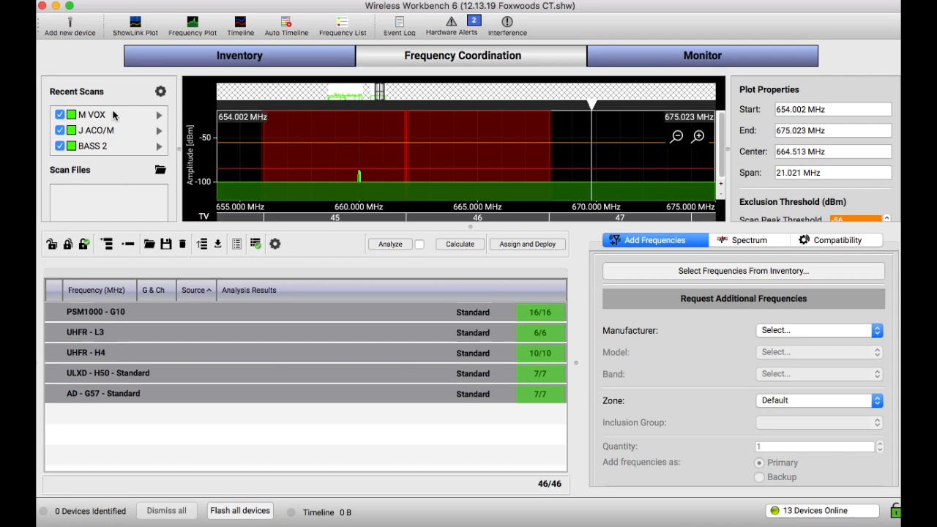
mouse_move(366, 141)
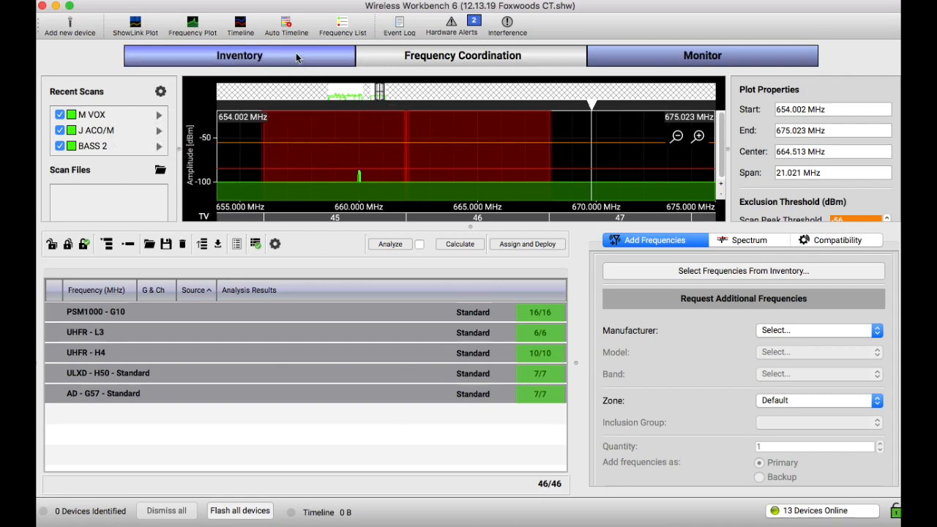
left_click(702, 55)
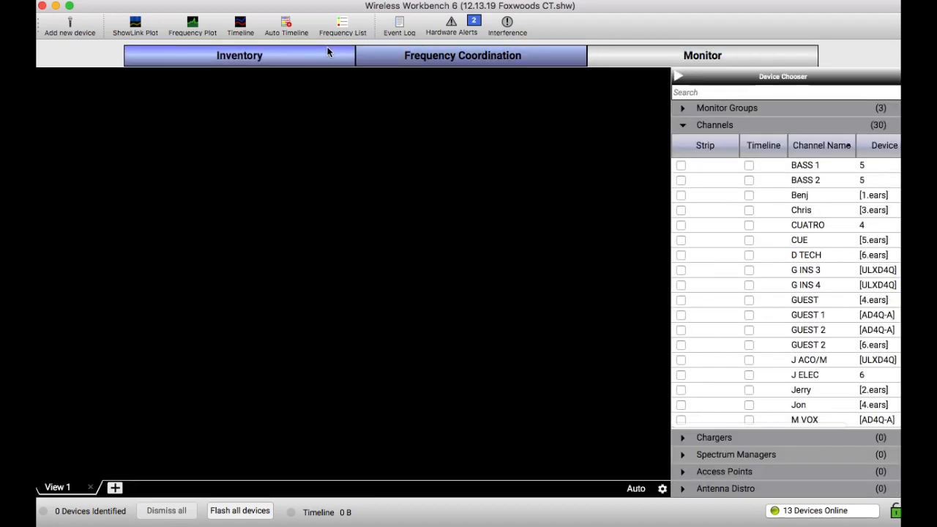
left_click(239, 55)
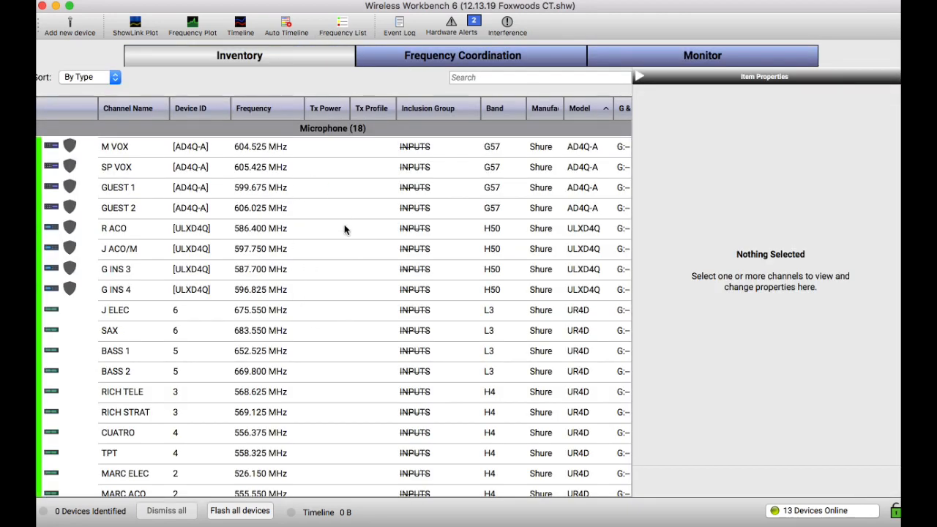
left_click(462, 55)
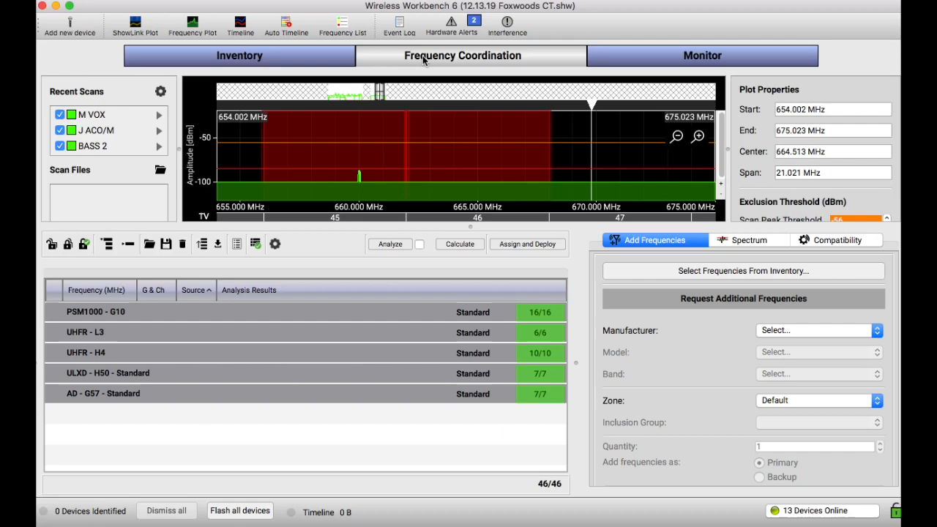
mouse_move(228, 377)
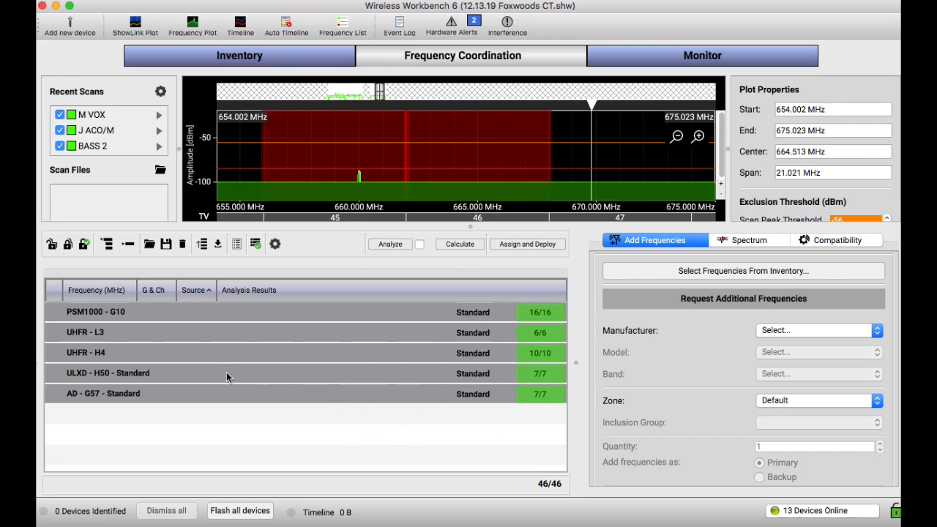
left_click(238, 55)
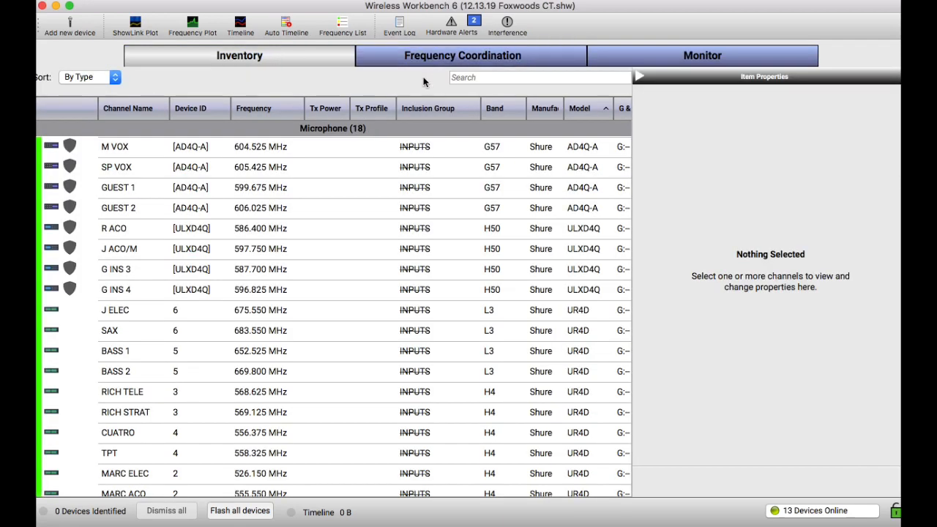
left_click(701, 55)
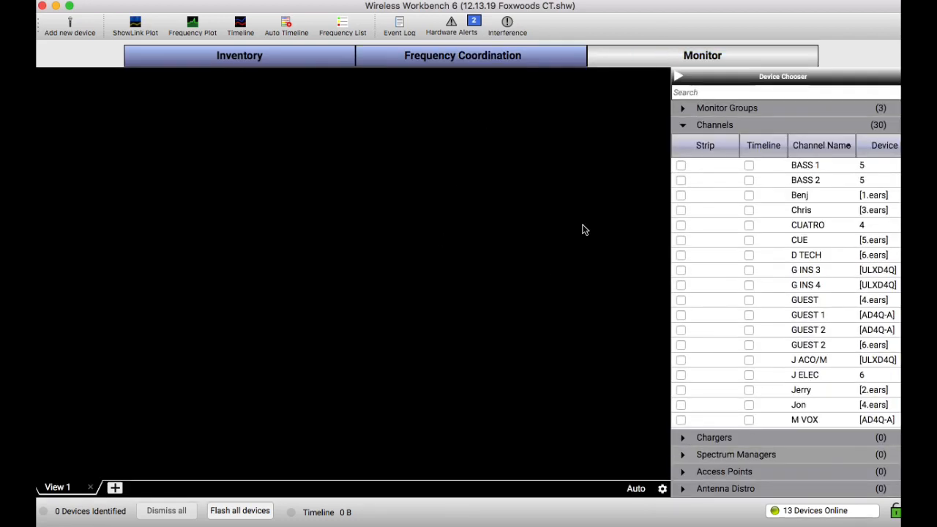
left_click(680, 195)
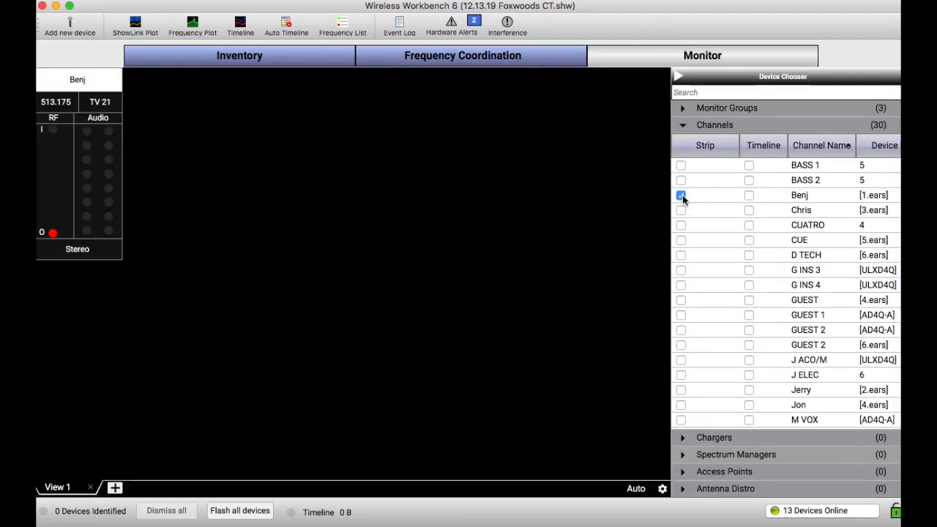
left_click(680, 194)
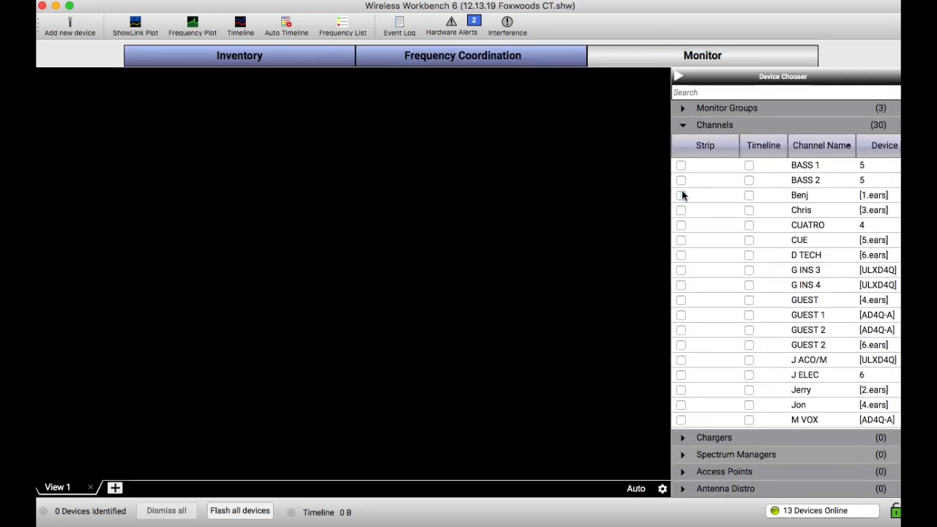
left_click(462, 55)
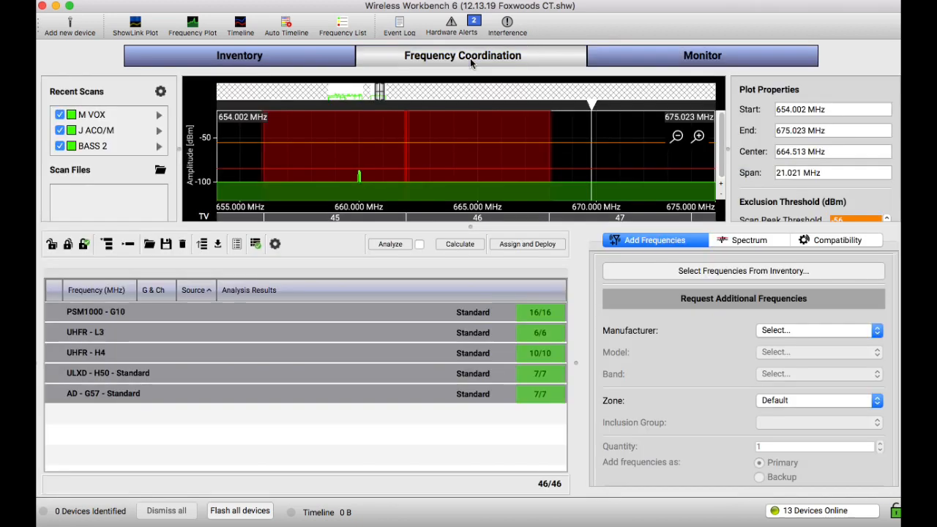
mouse_move(406, 123)
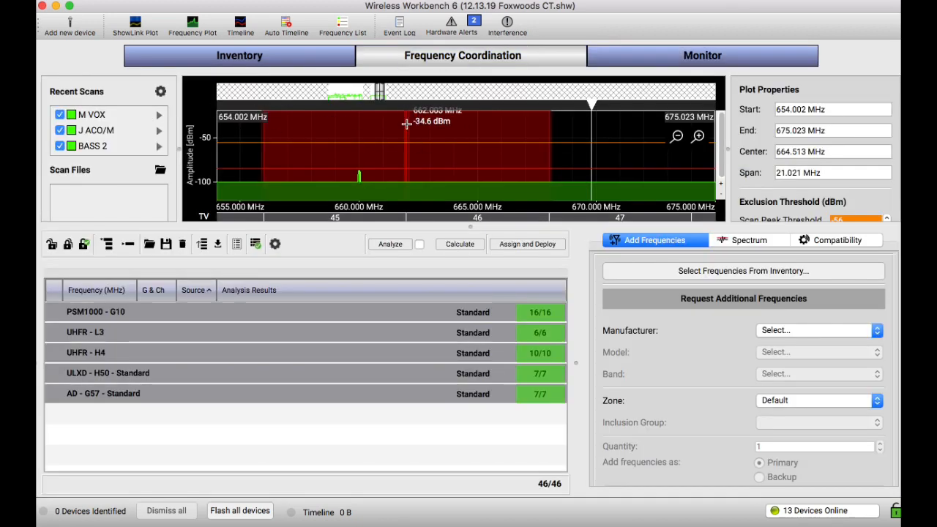
mouse_move(445, 173)
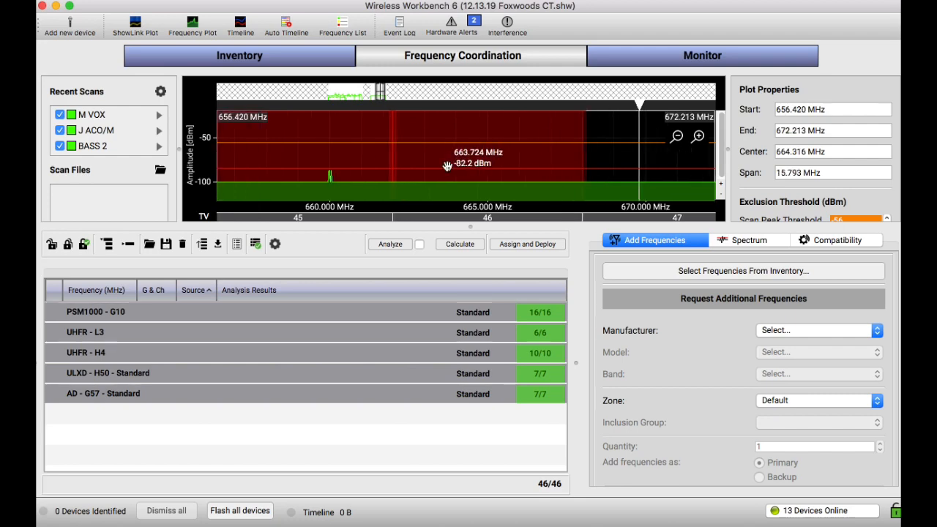
Zoom the frequency plot to roughly 573.6–611.5 MHz
left_click(676, 136)
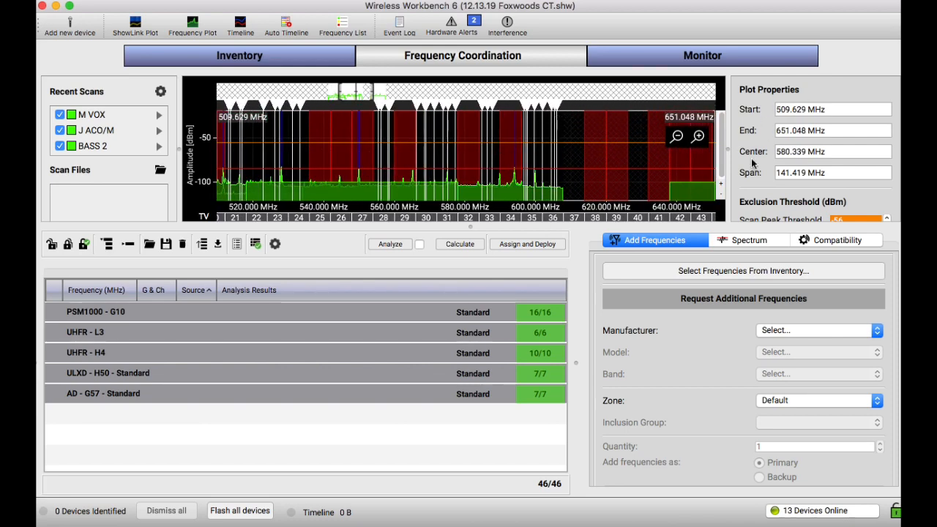
mouse_move(522, 165)
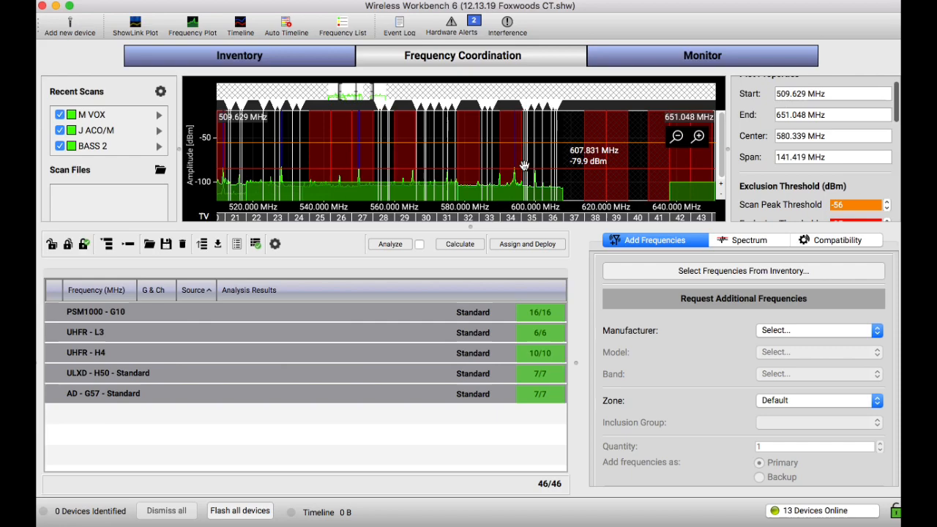
left_click(676, 136)
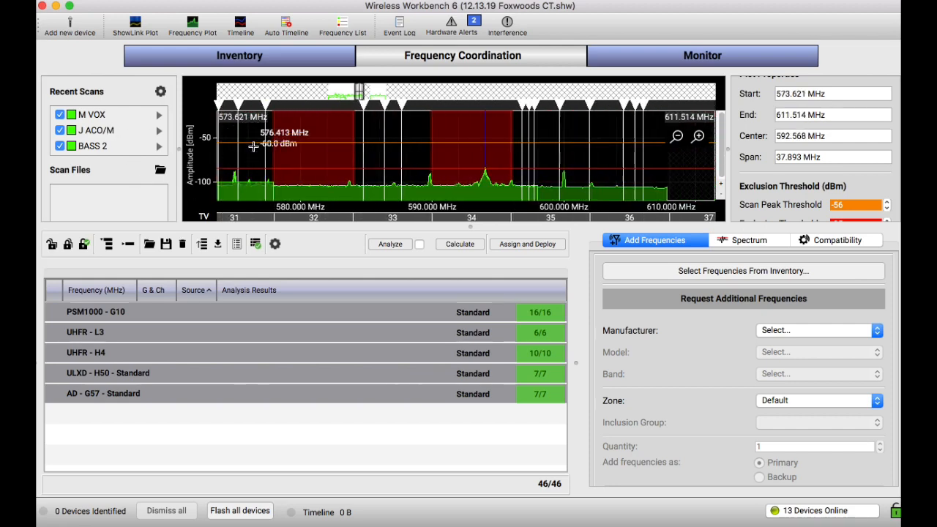
mouse_move(123, 196)
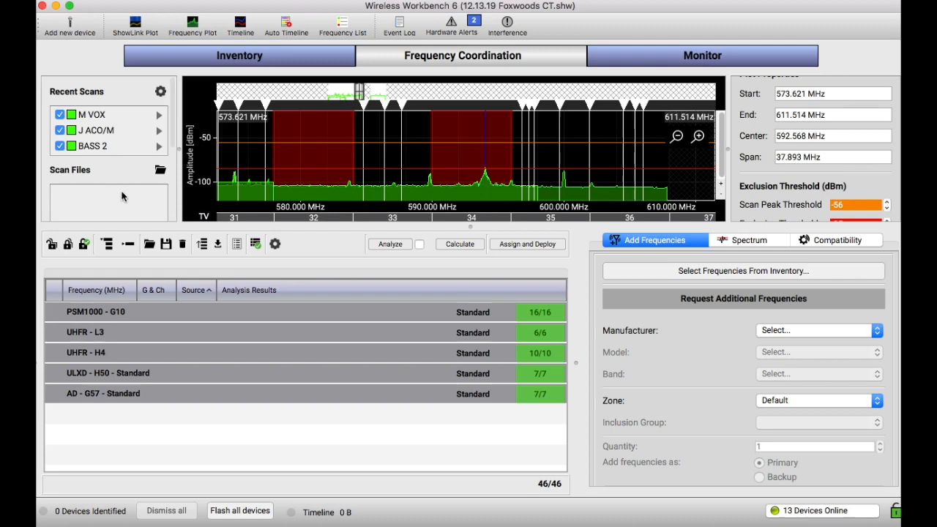
mouse_move(139, 206)
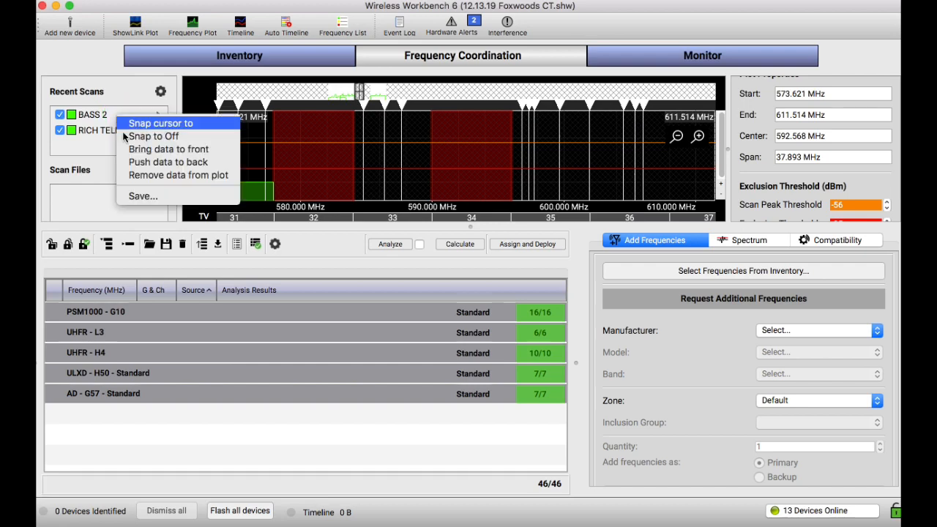
mouse_move(172, 156)
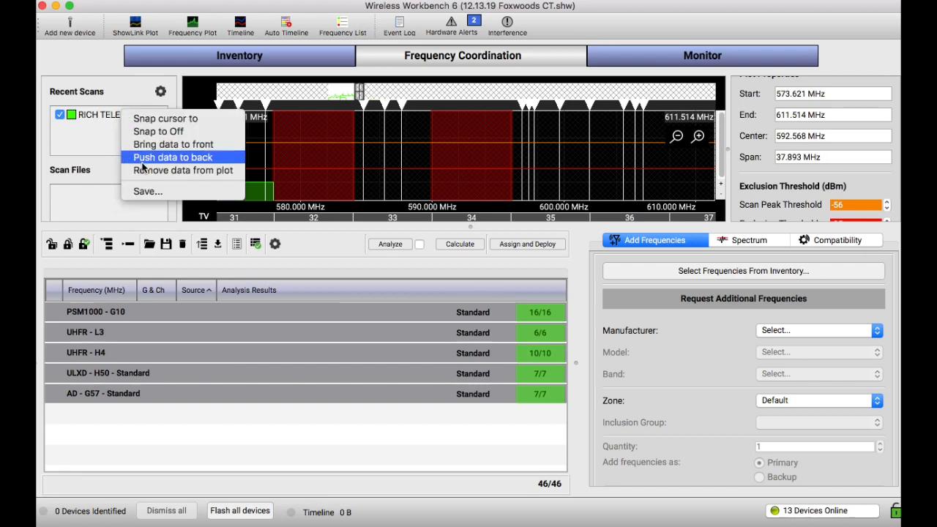
Remove the last remaining scan so the Recent Scans list is empty
left_click(172, 156)
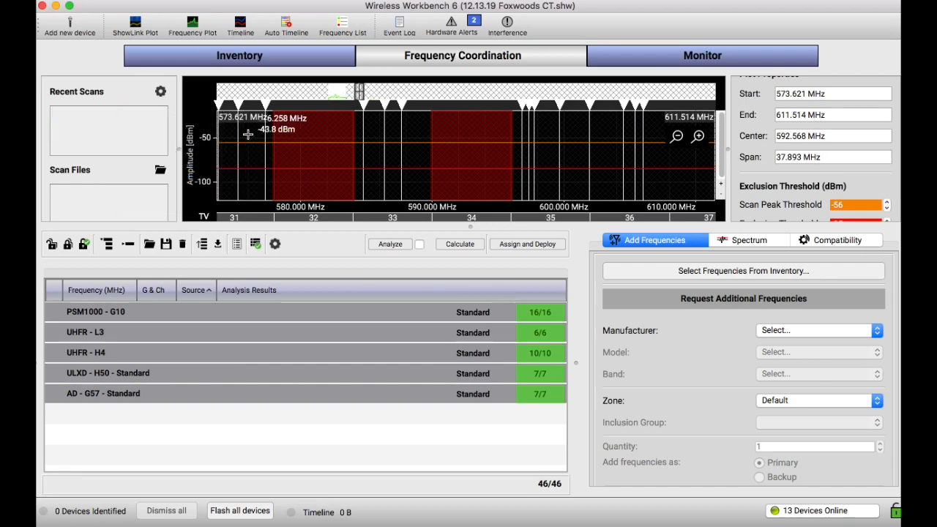
right_click(84, 125)
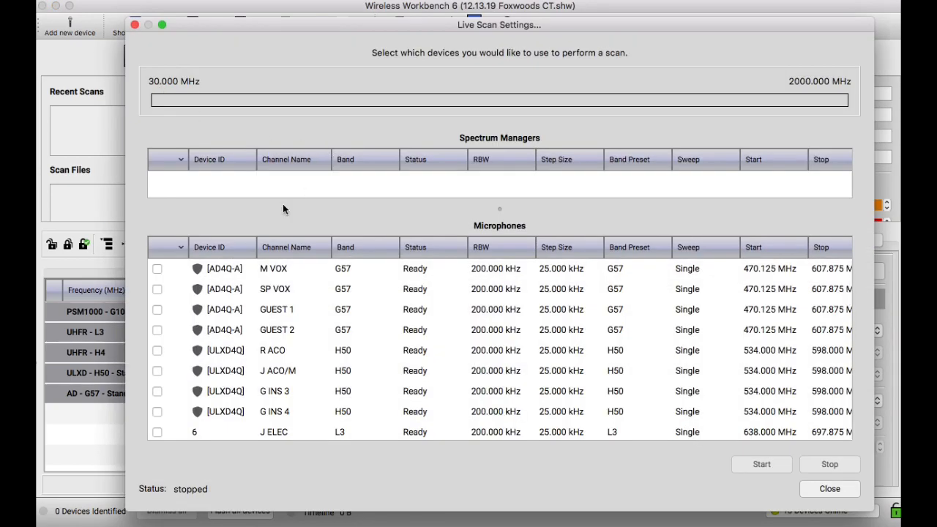
mouse_move(215, 290)
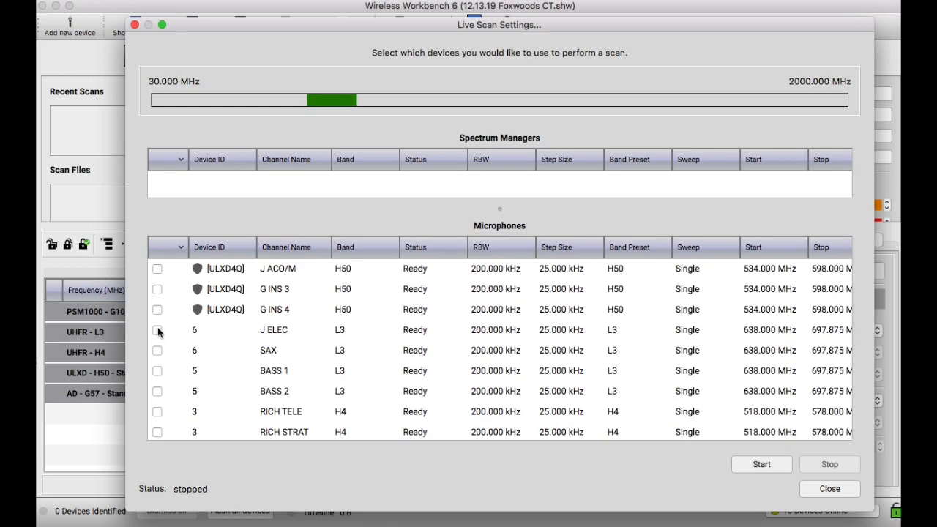
Tick M VOX, J ELEC and R ACO in Live Scan Settings and start the scan
scroll("down", 3)
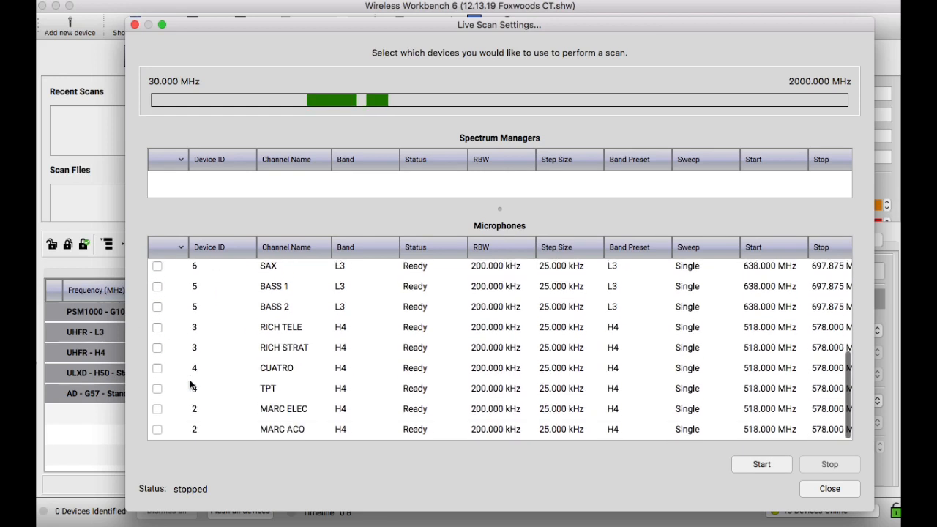
left_click(157, 327)
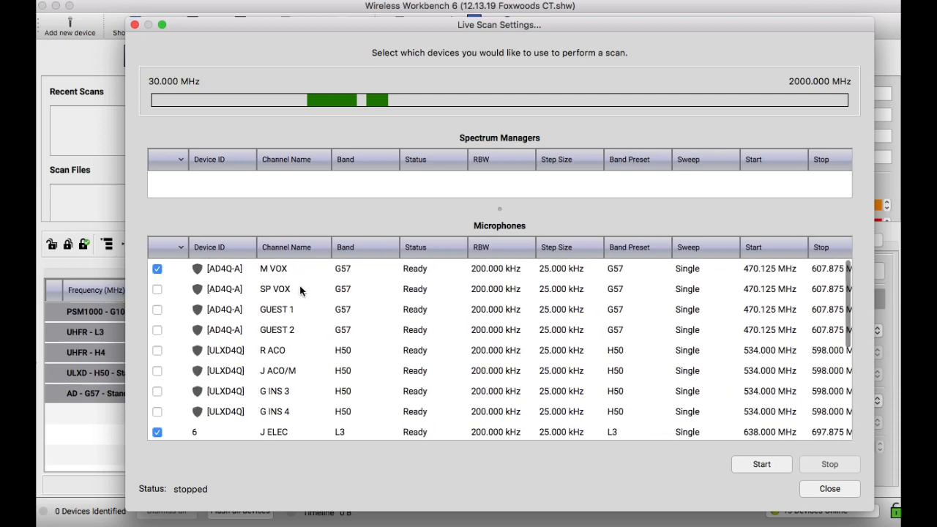
mouse_move(768, 288)
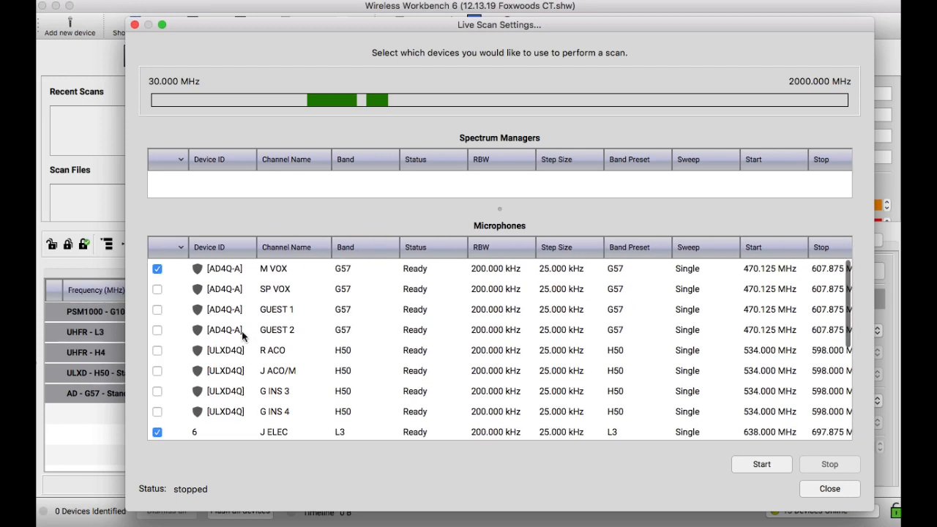
scroll("down", 3)
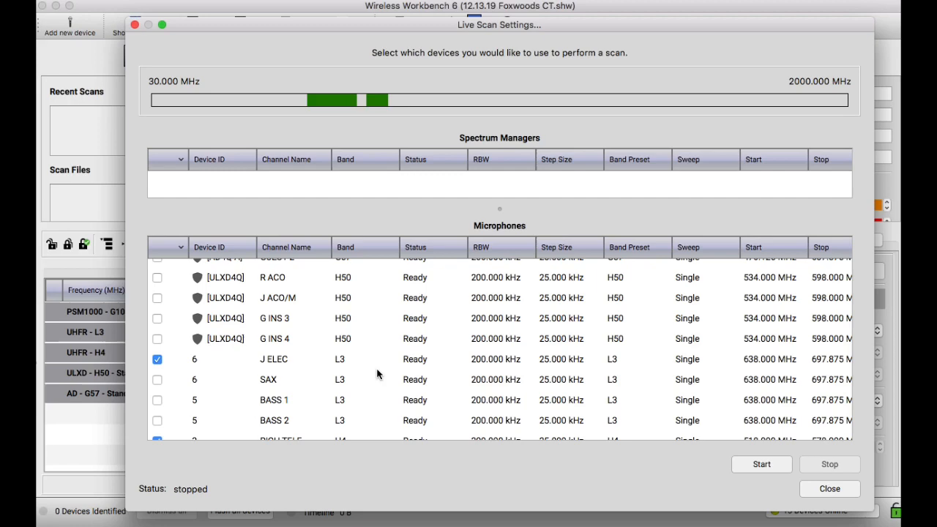
scroll("down", 3)
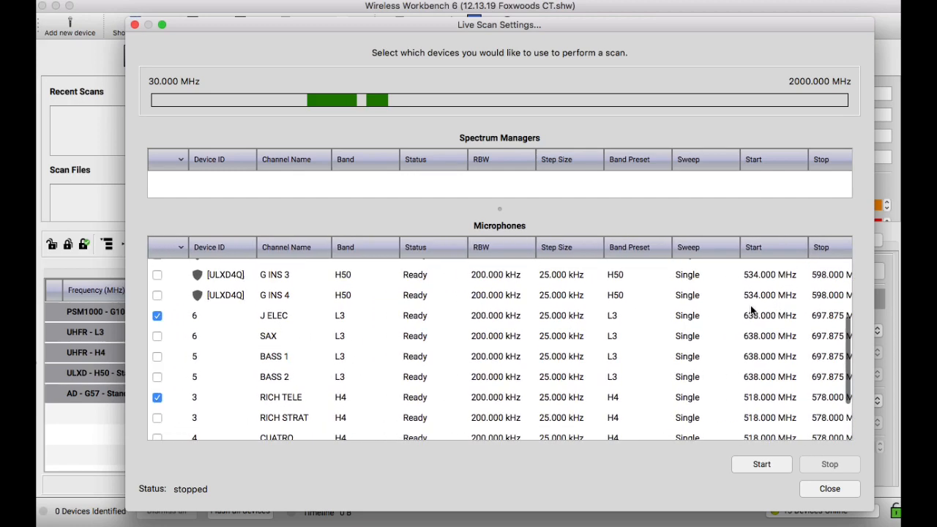
scroll("down", 3)
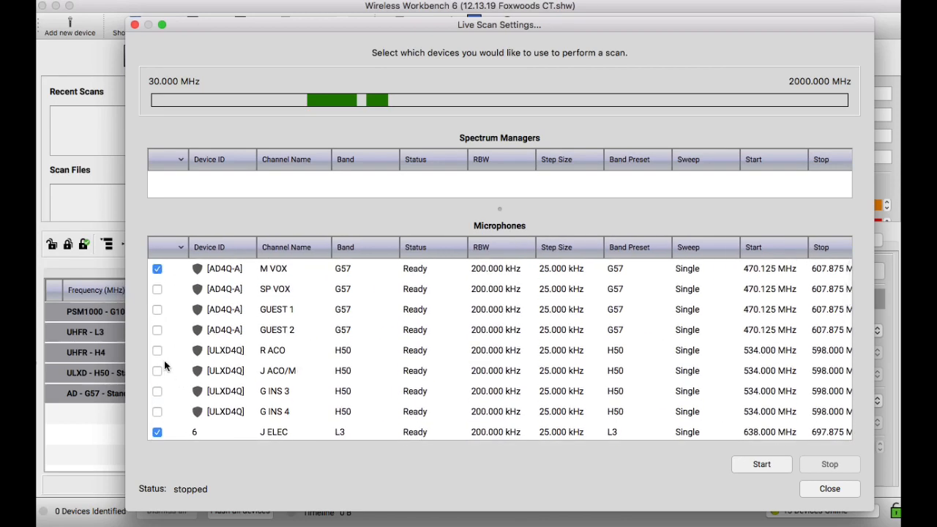
left_click(158, 350)
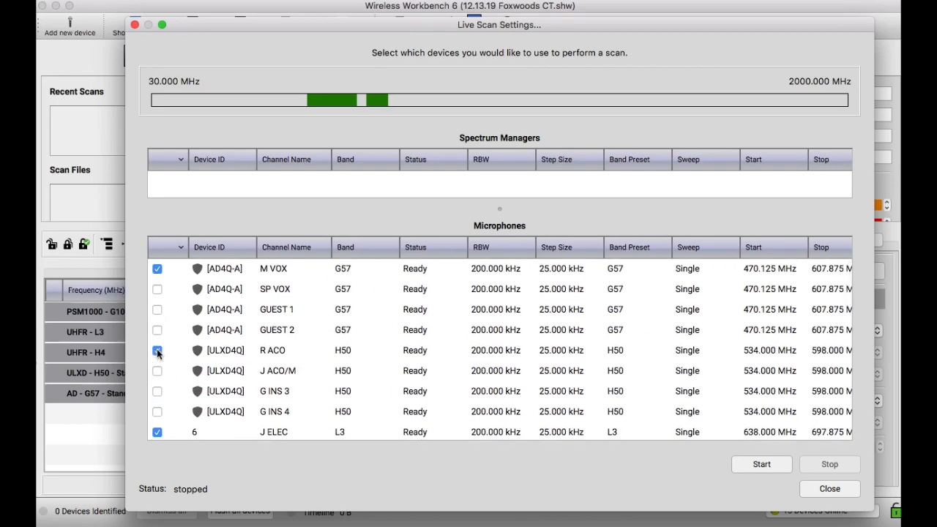
left_click(157, 350)
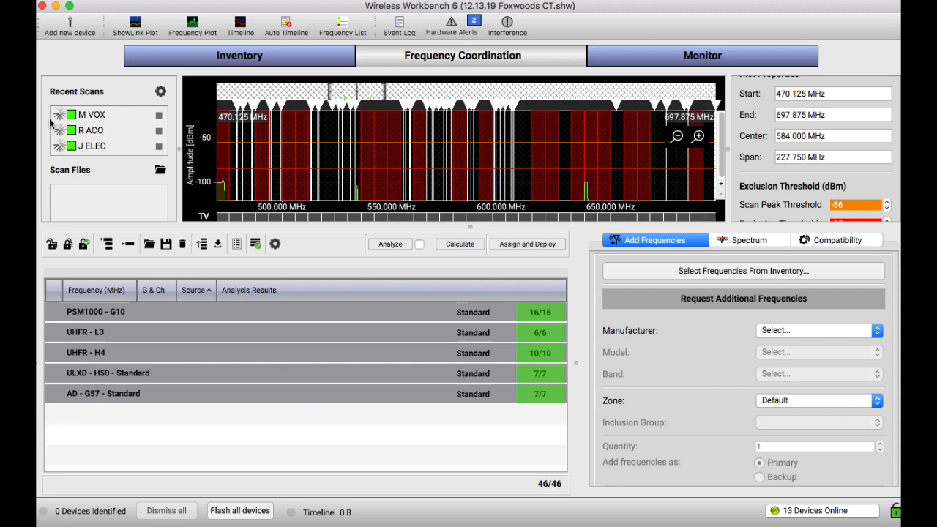
Untick high-power-only and preserve options, then search TV channels near 06338
scroll("down", 3)
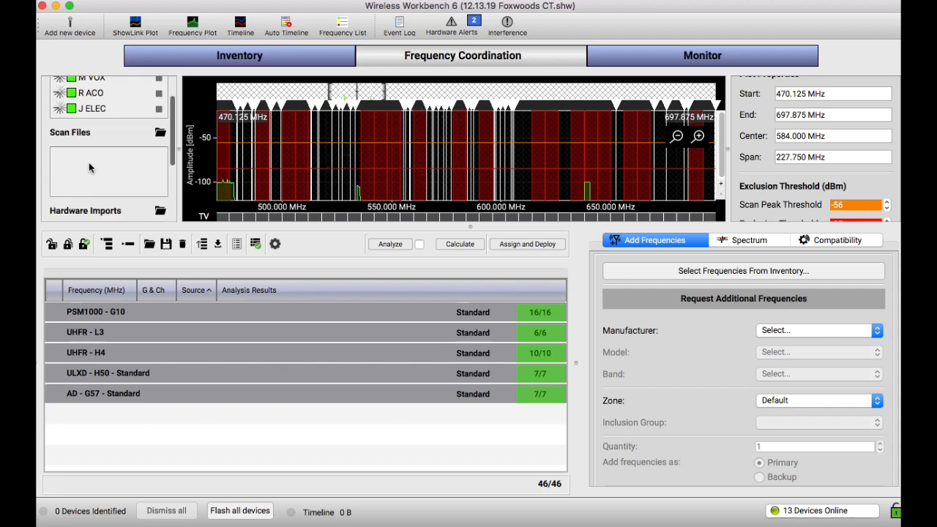
left_click(748, 239)
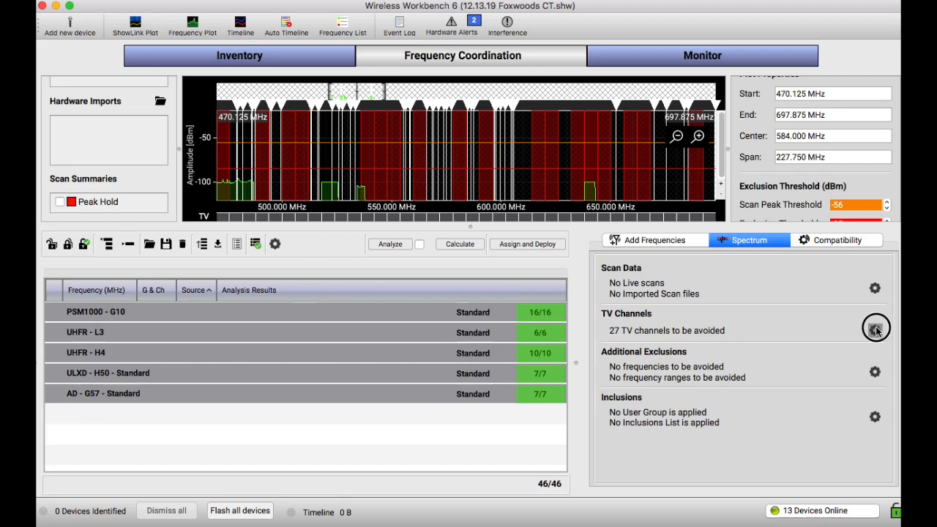
left_click(876, 327)
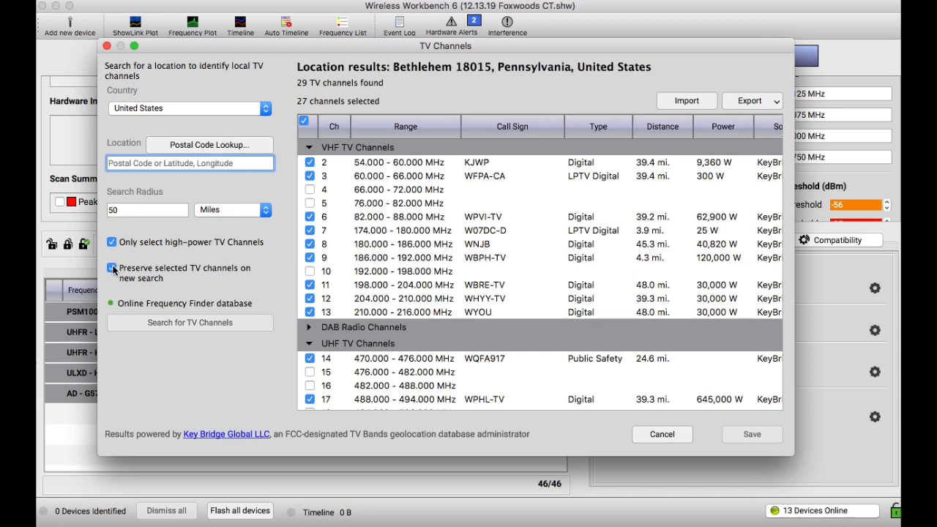
left_click(111, 268)
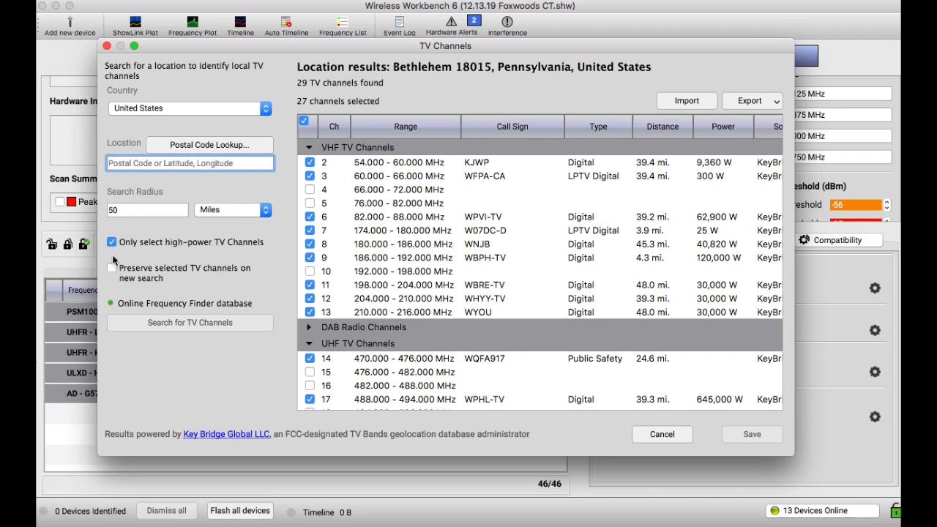
left_click(111, 243)
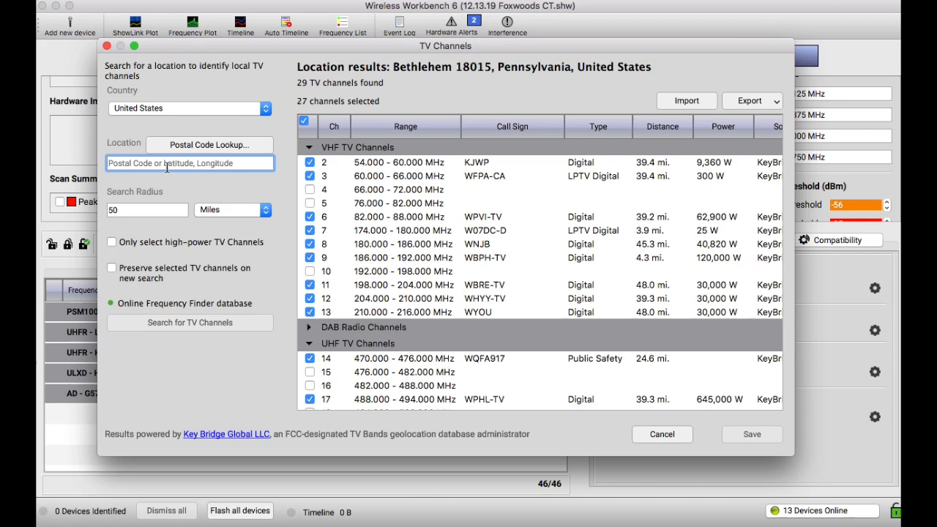
type("0")
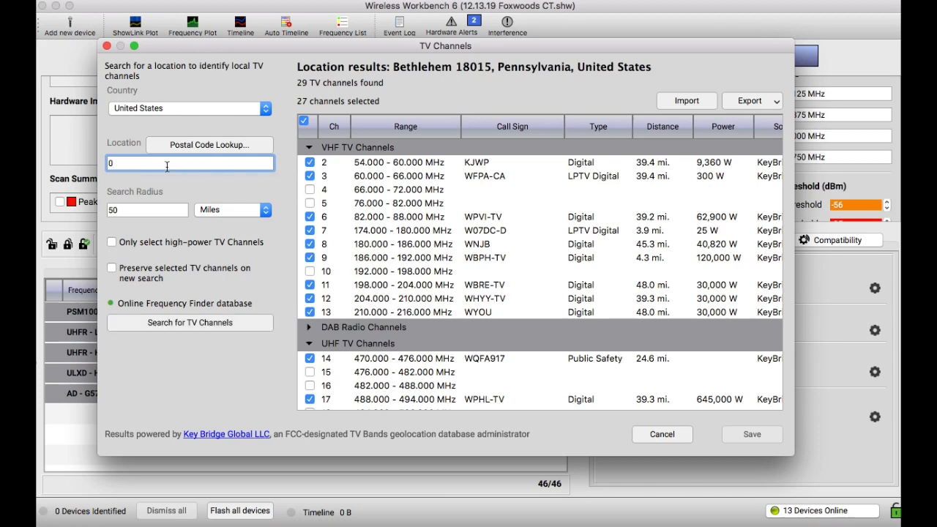
type("633")
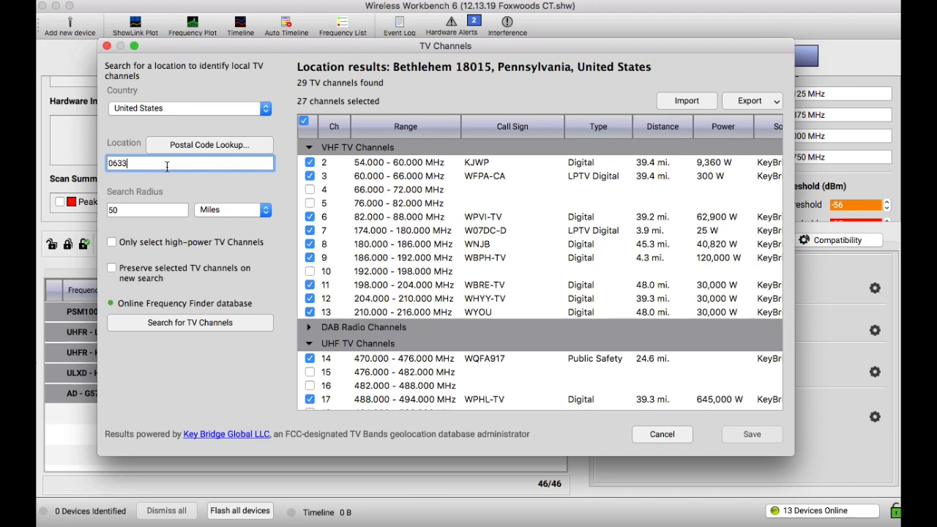
left_click(190, 322)
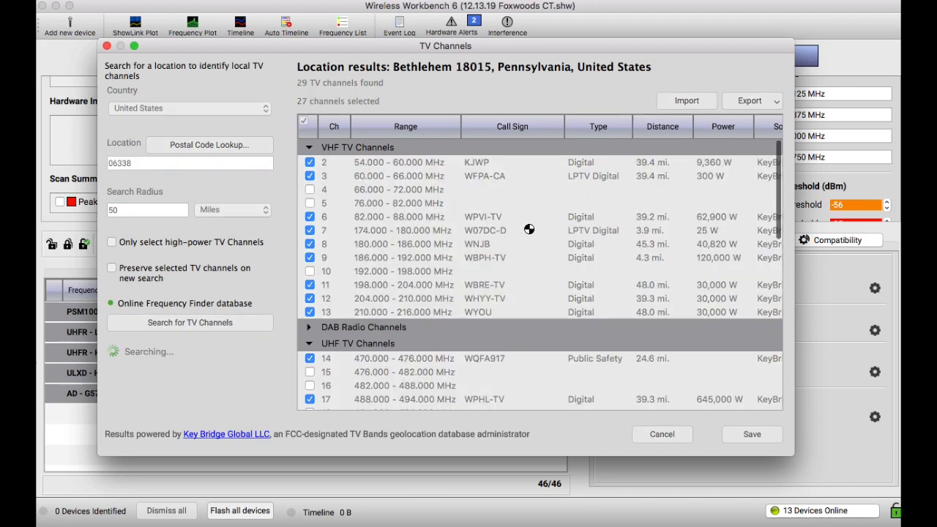
Review the Ledyard, Connecticut channel list, then save it with 13 TV channels to avoid
left_click(190, 322)
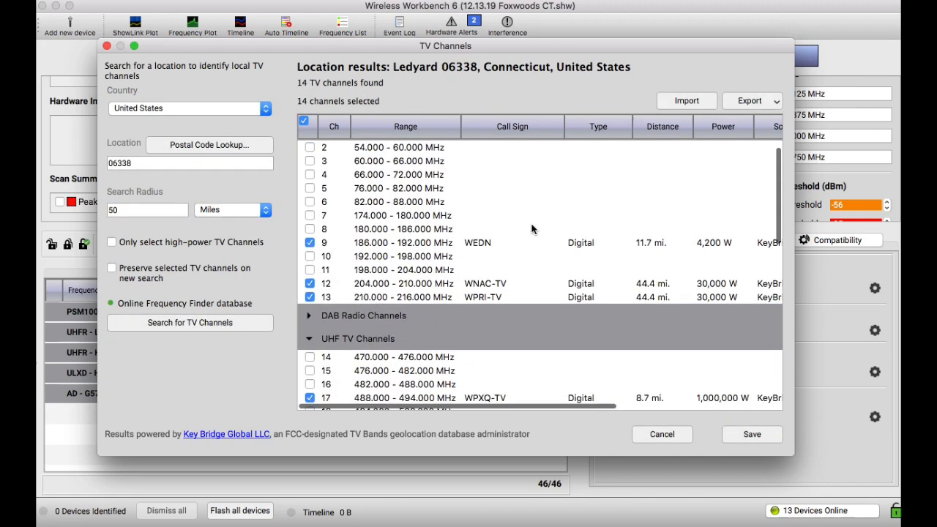
scroll("down", 3)
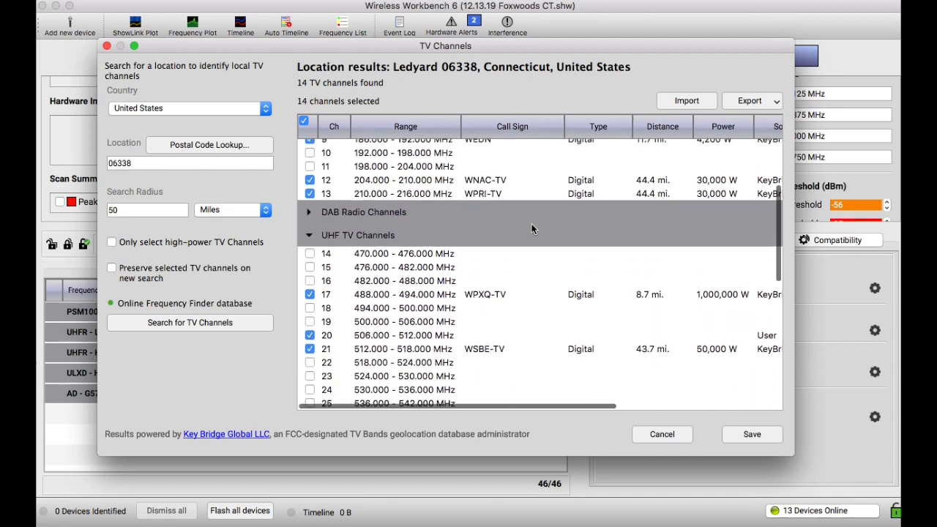
scroll("down", 3)
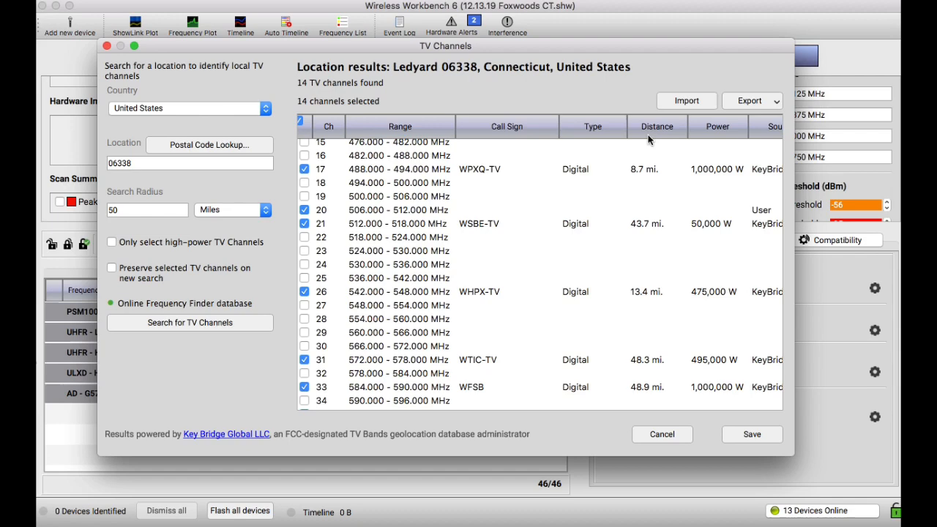
mouse_move(648, 236)
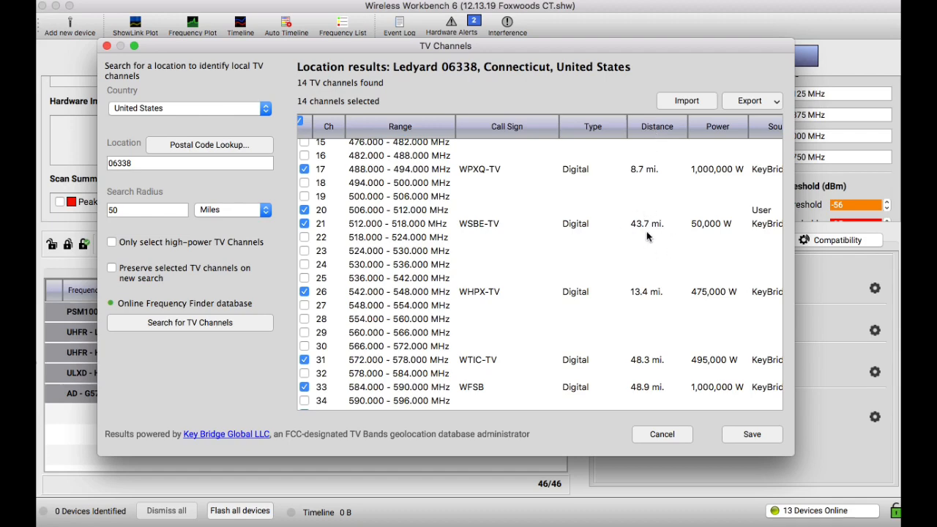
scroll("down", 3)
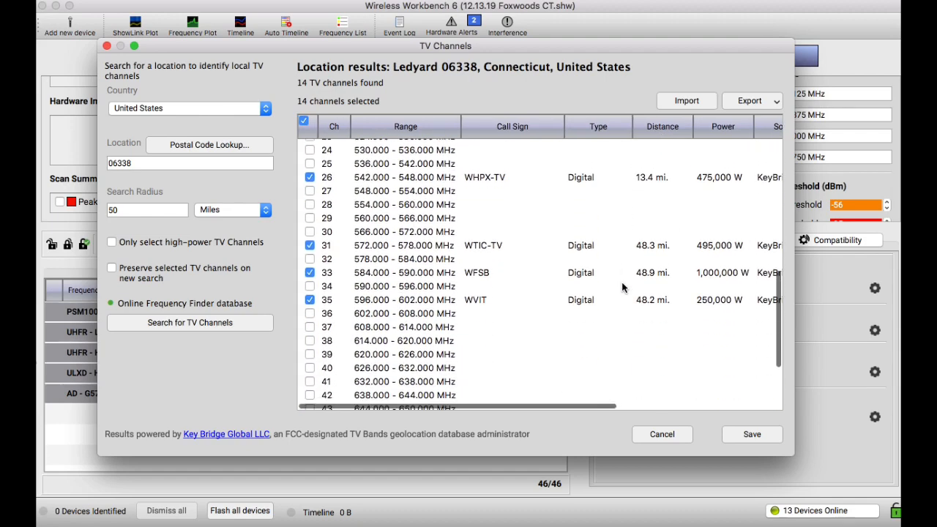
scroll("down", 3)
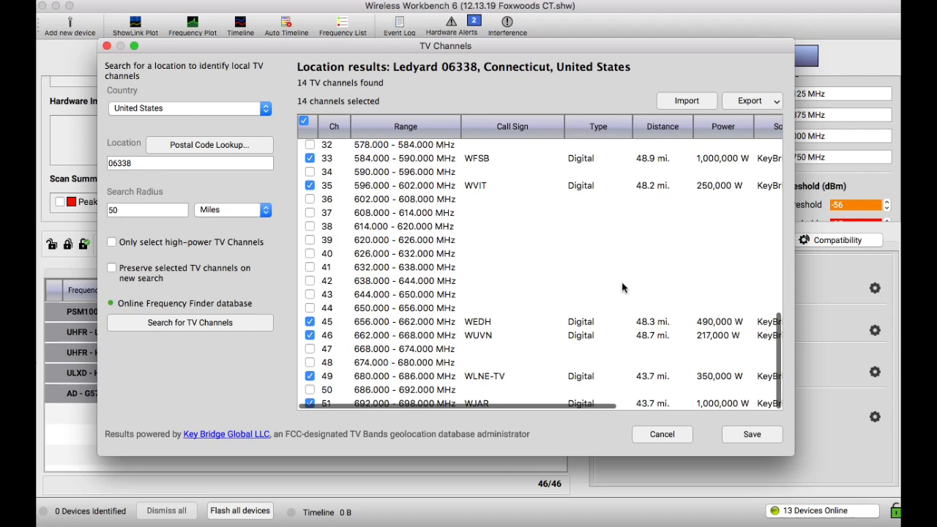
scroll("up", 3)
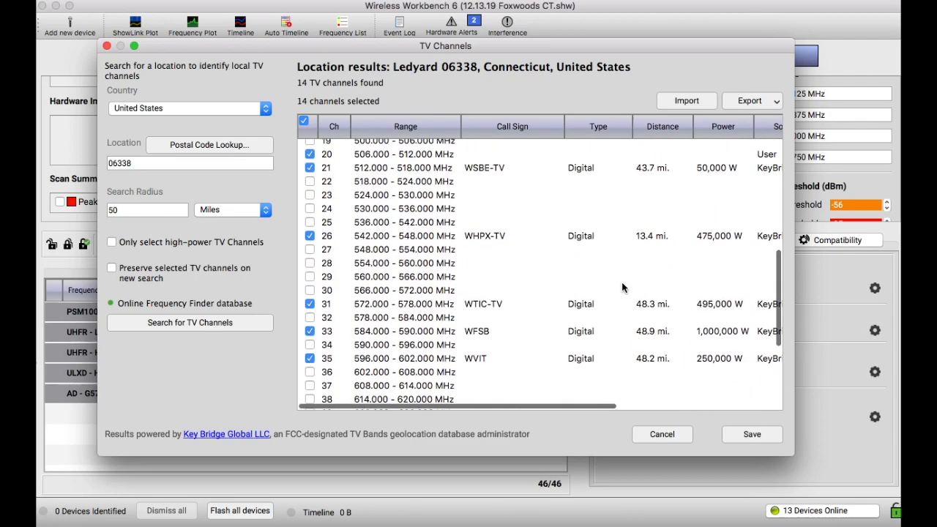
scroll("up", 3)
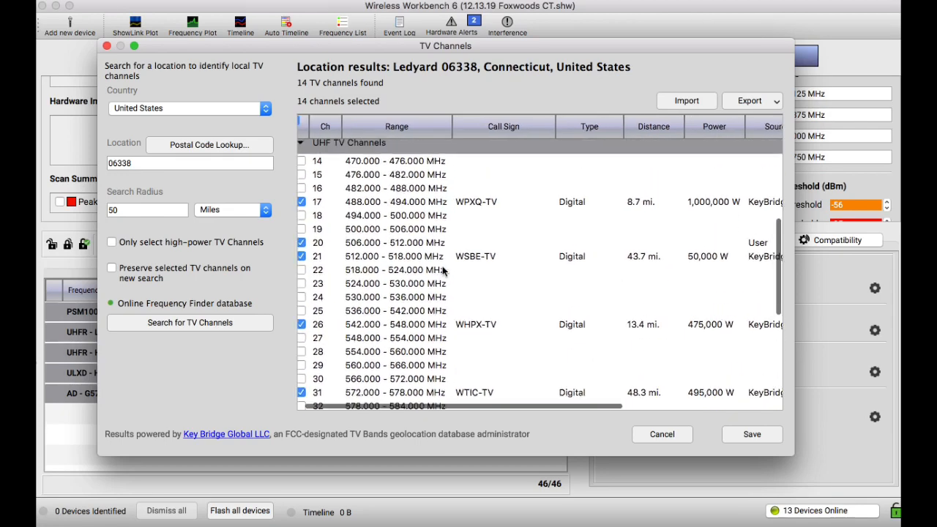
scroll("up", 3)
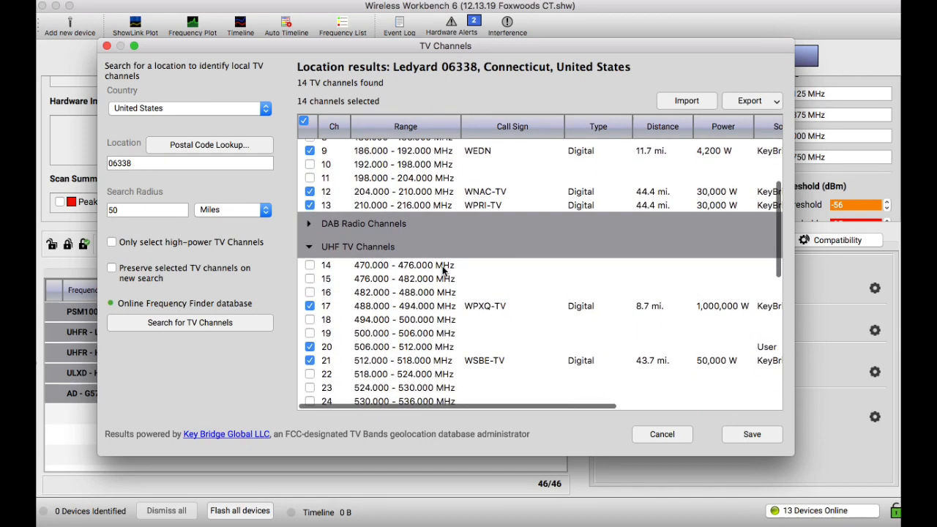
scroll("down", 3)
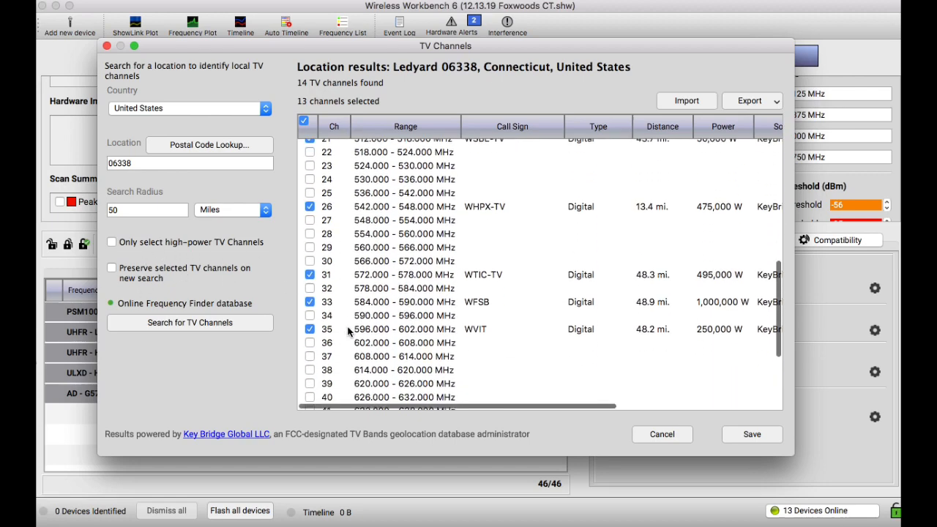
scroll("down", 3)
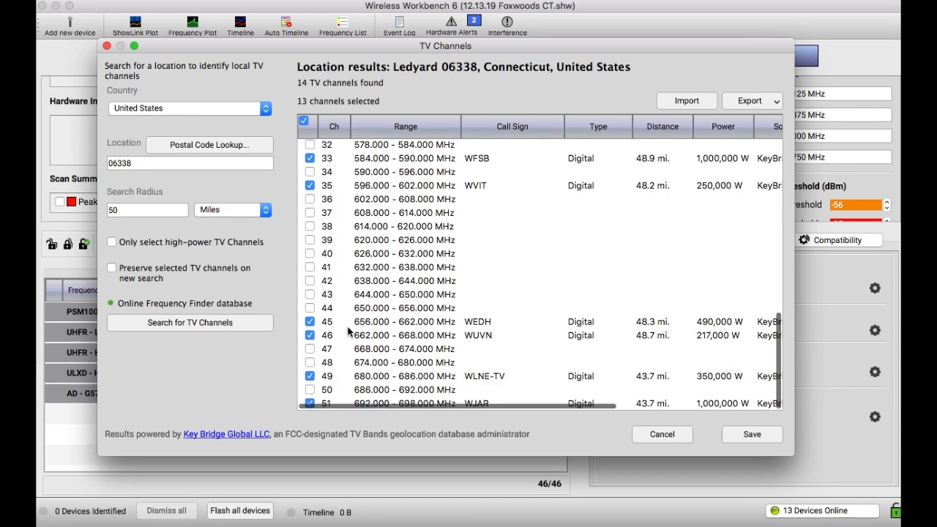
scroll("up", 3)
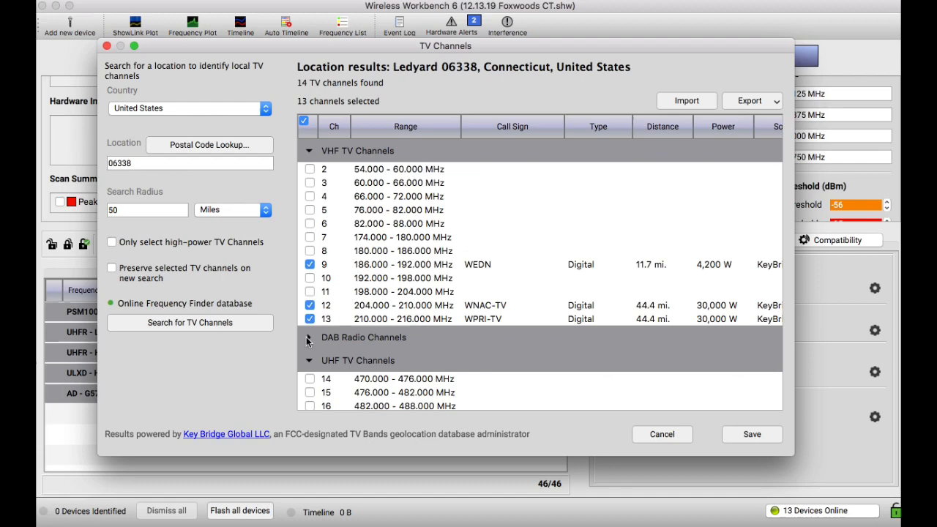
scroll("down", 3)
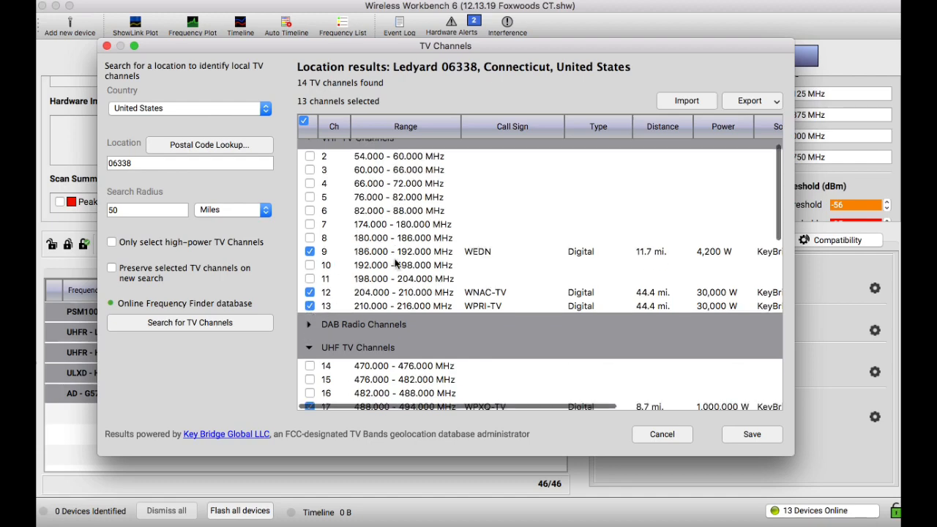
scroll("down", 3)
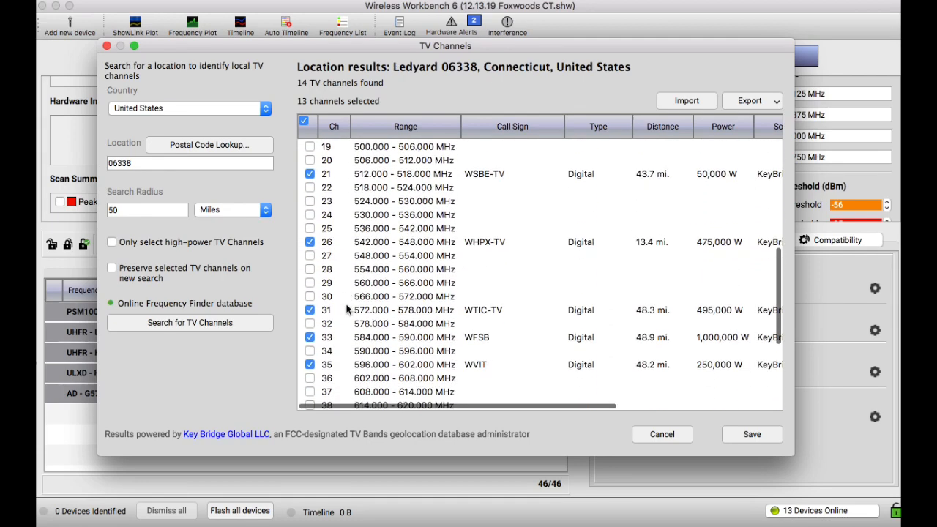
left_click(751, 434)
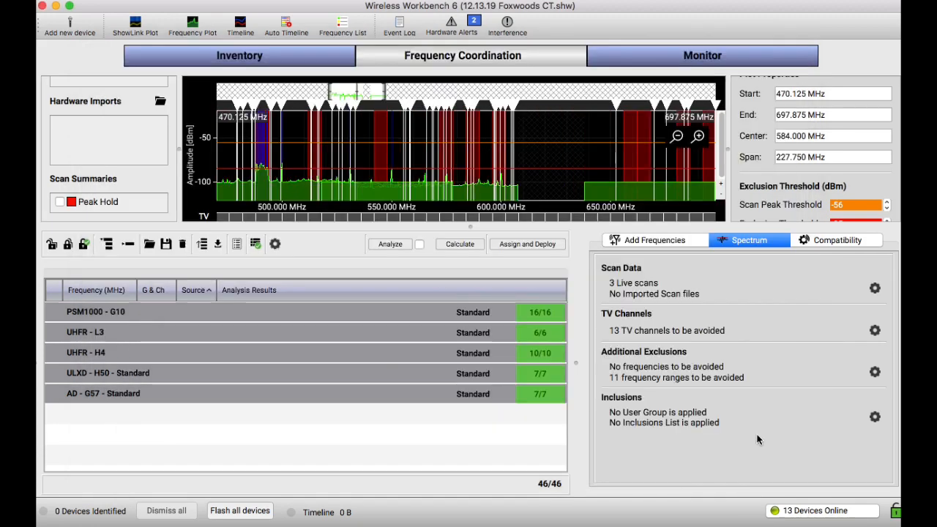
mouse_move(153, 136)
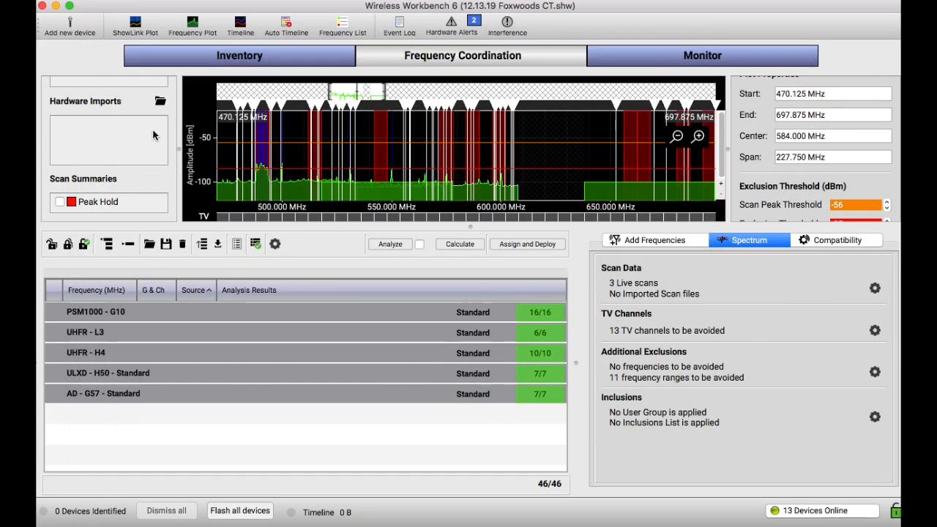
mouse_move(145, 147)
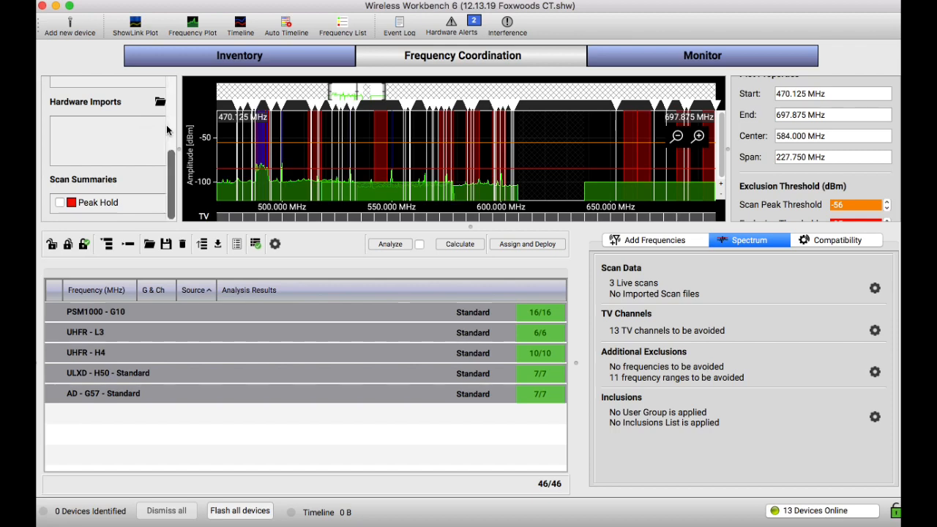
mouse_move(158, 102)
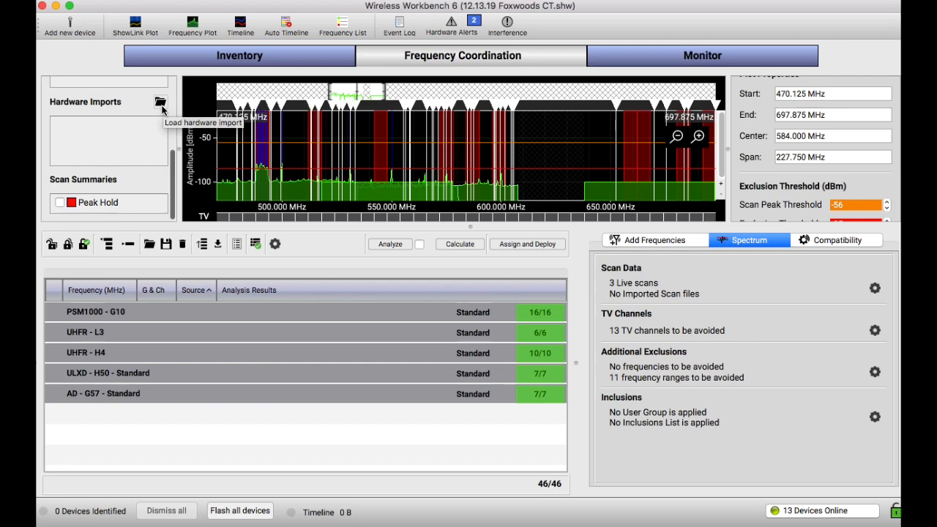
mouse_move(144, 175)
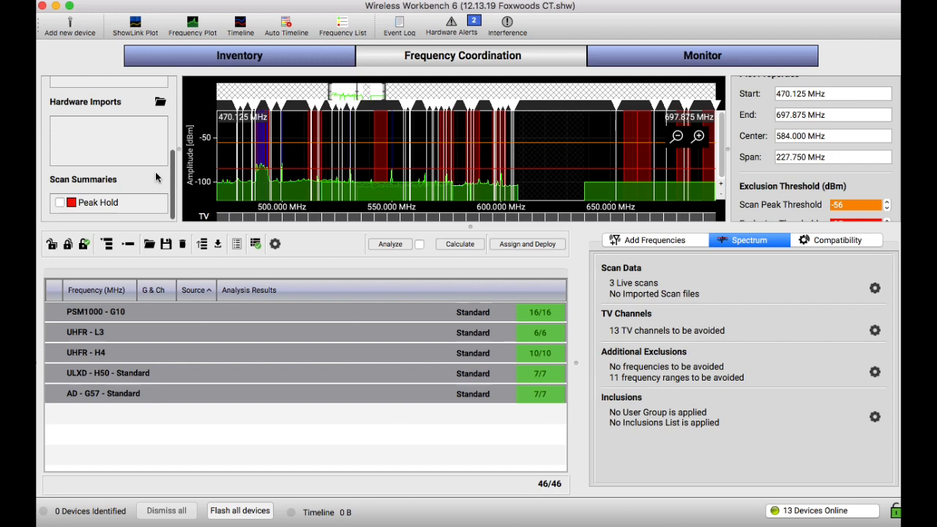
mouse_move(138, 139)
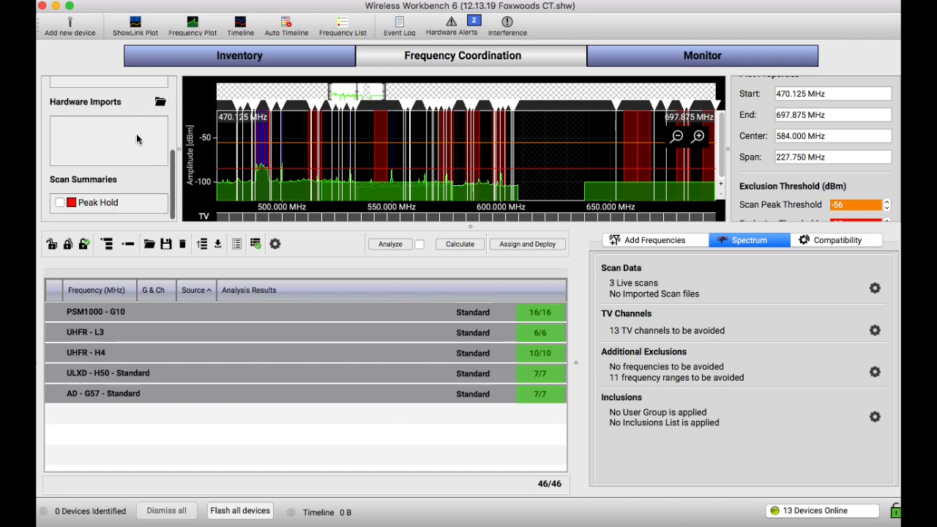
mouse_move(117, 203)
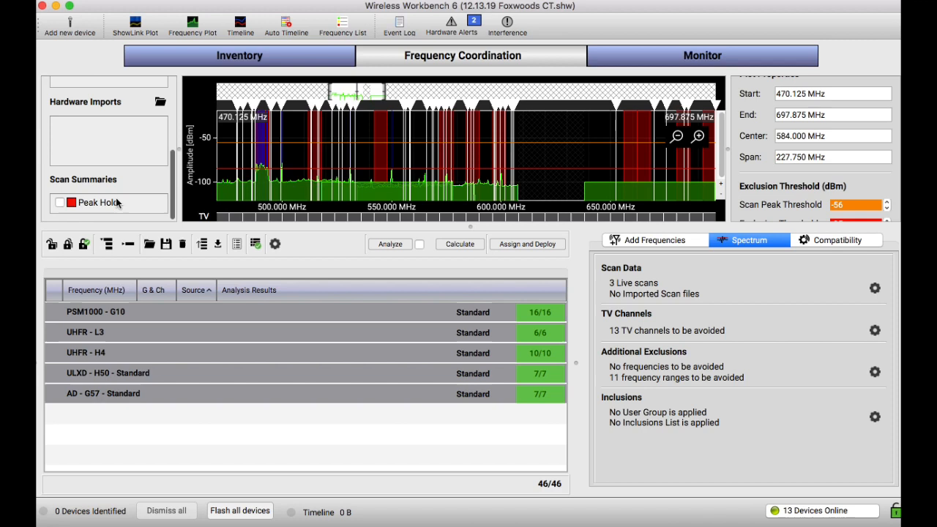
mouse_move(500, 167)
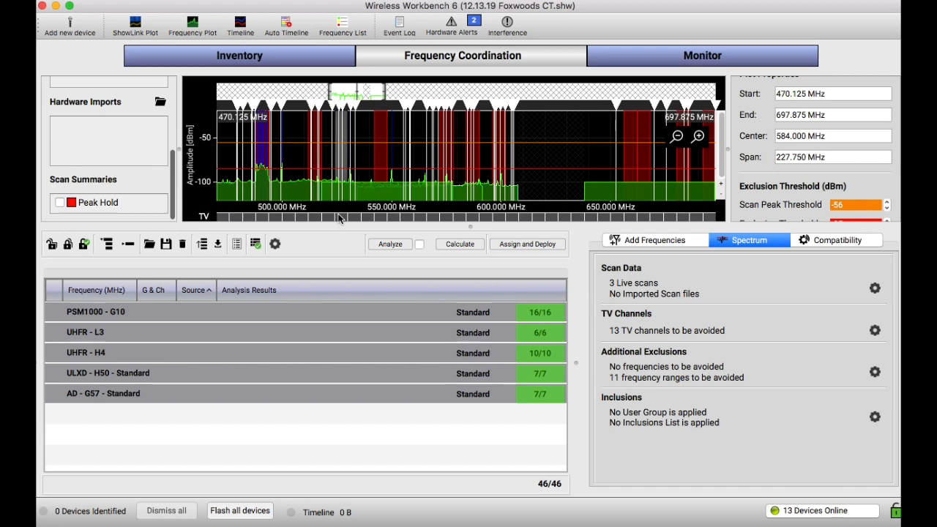
mouse_move(364, 101)
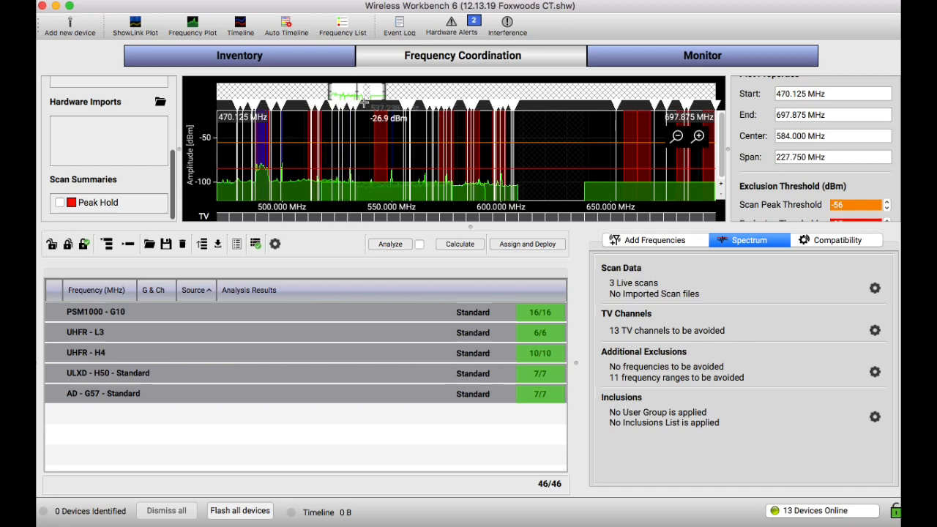
mouse_move(382, 152)
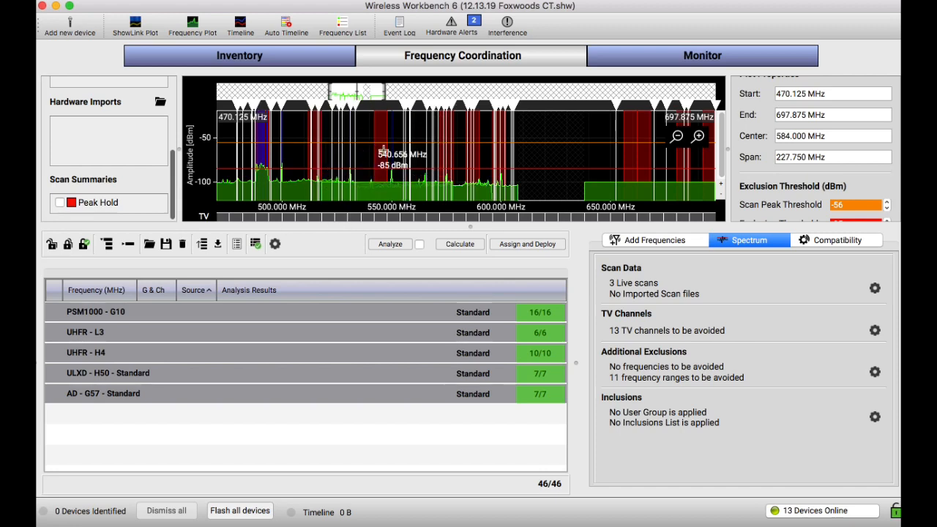
mouse_move(351, 192)
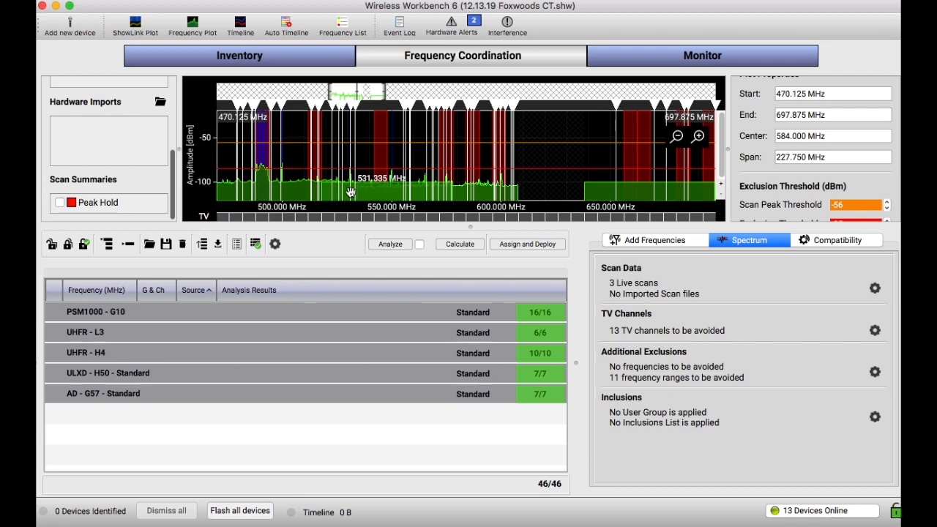
mouse_move(101, 378)
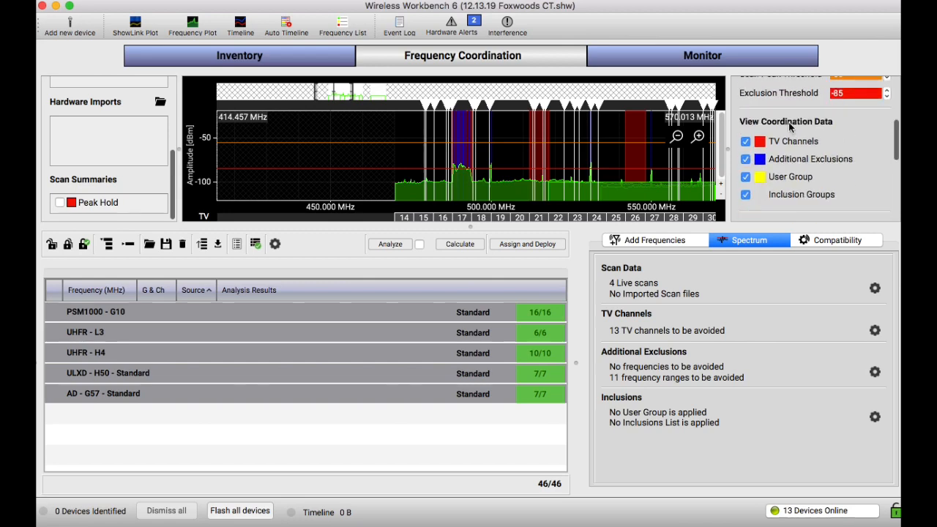
scroll("up", 3)
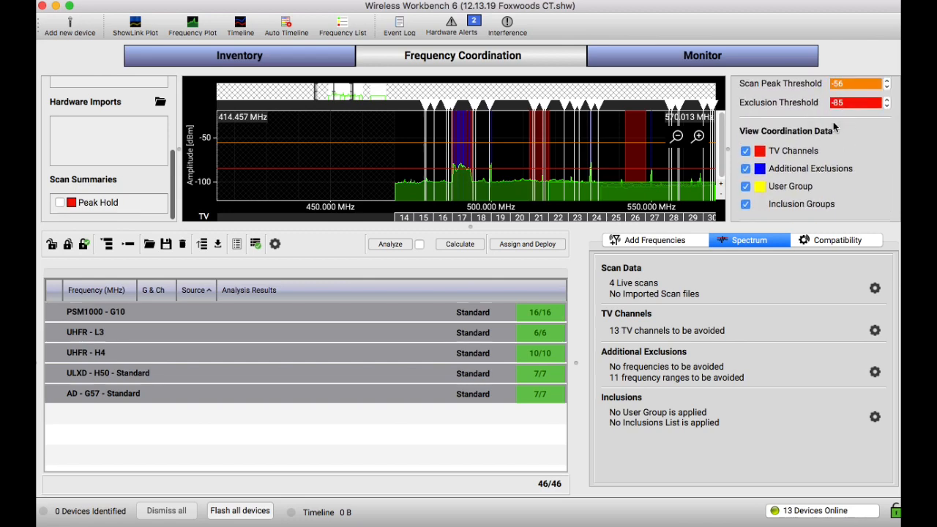
mouse_move(495, 179)
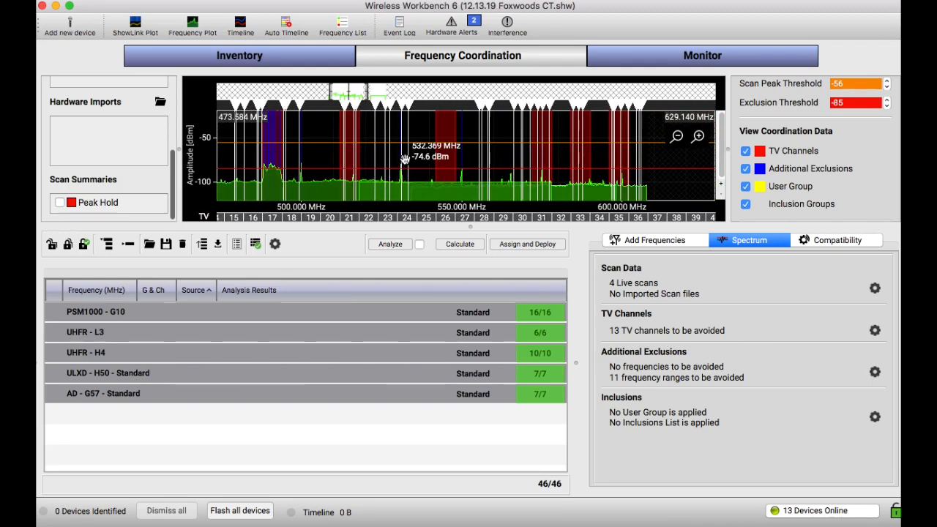
left_click(697, 136)
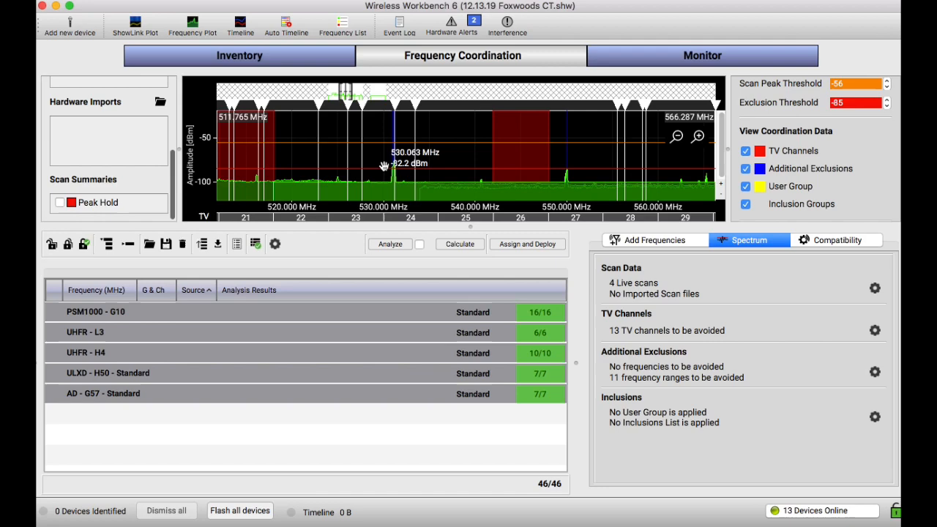
mouse_move(393, 213)
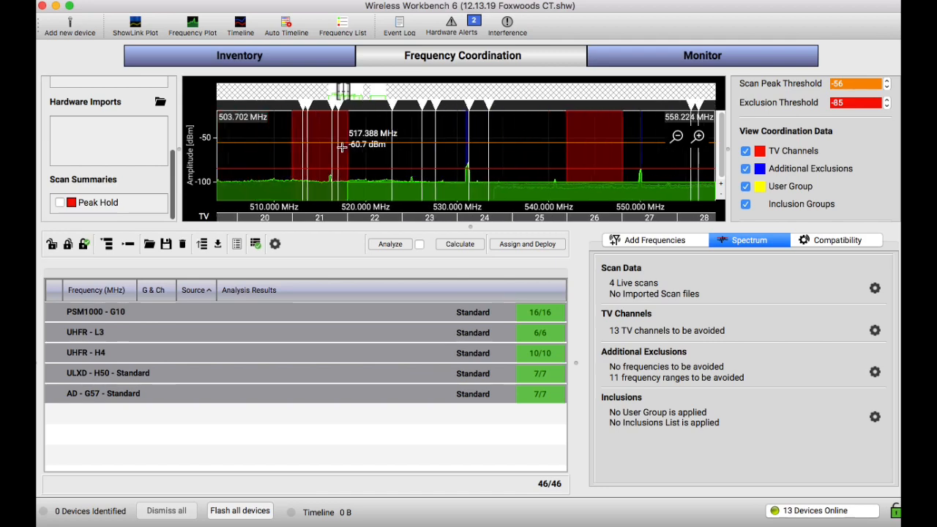
left_click_drag(439, 146, 366, 147)
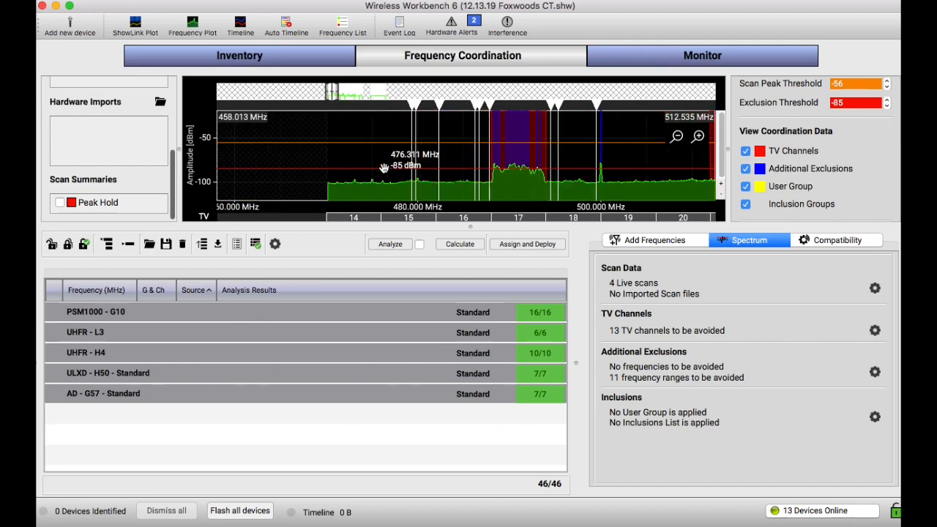
mouse_move(443, 174)
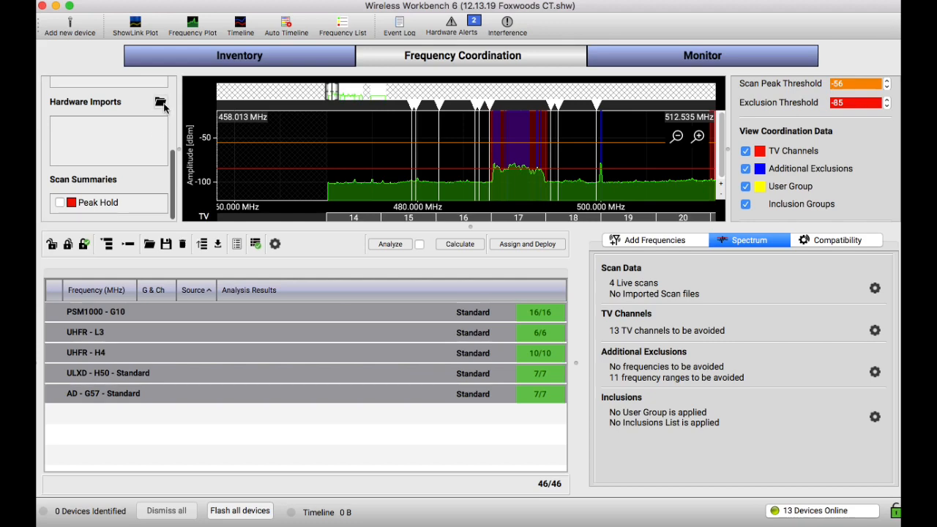
mouse_move(237, 179)
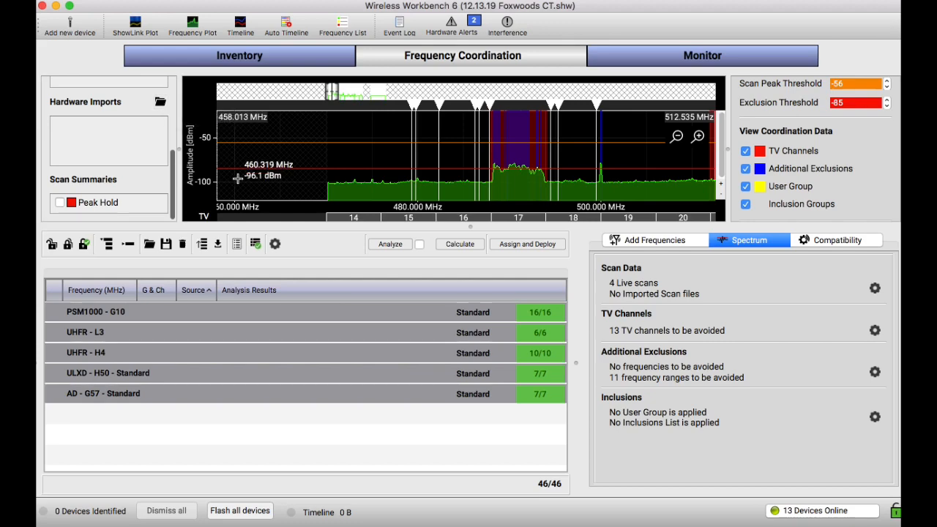
mouse_move(161, 140)
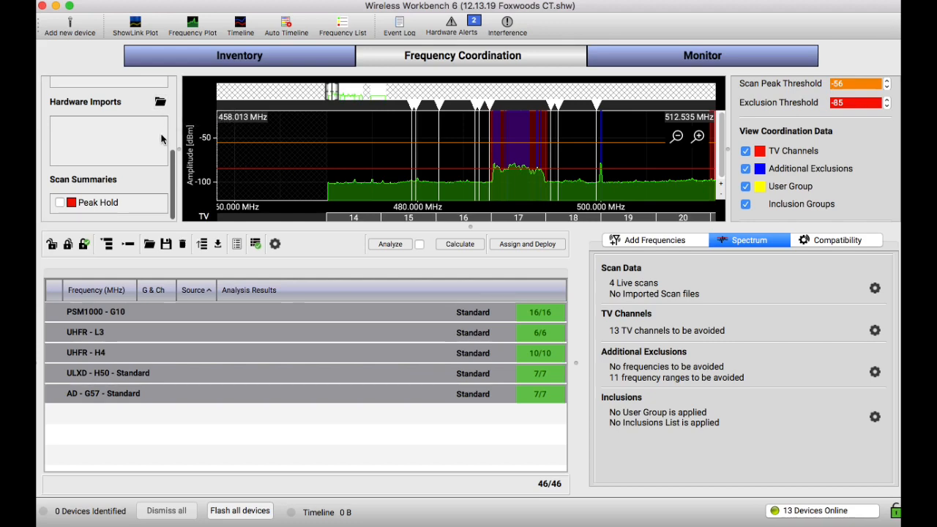
mouse_move(146, 165)
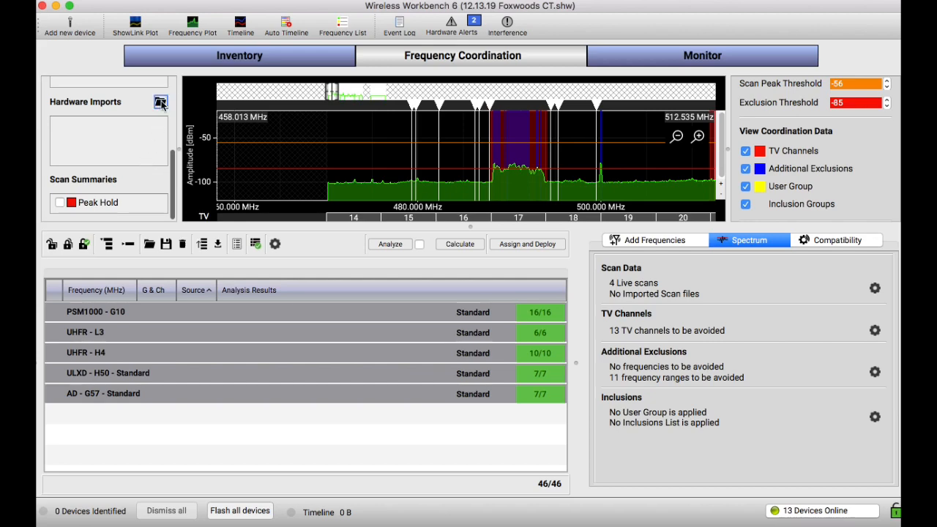
Import the downloaded scan from [1.ears] via Hardware Imports
left_click(160, 101)
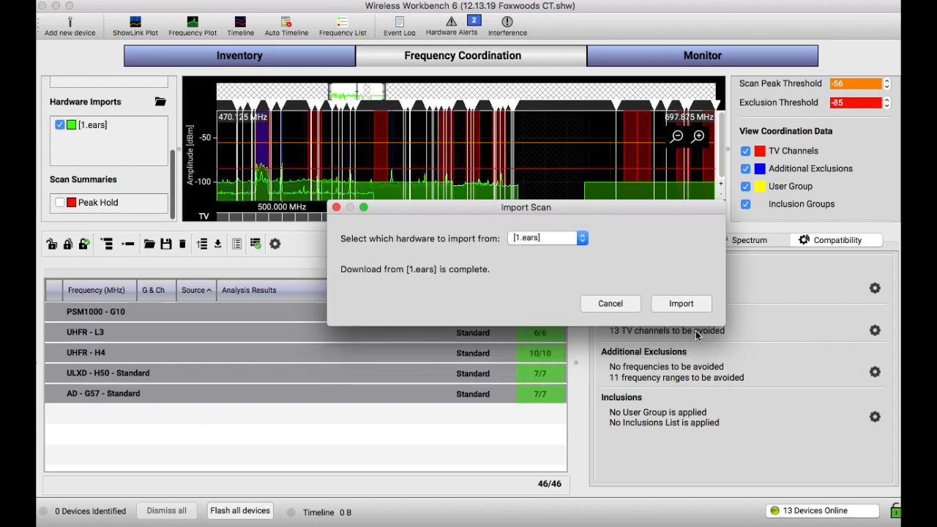
left_click(680, 304)
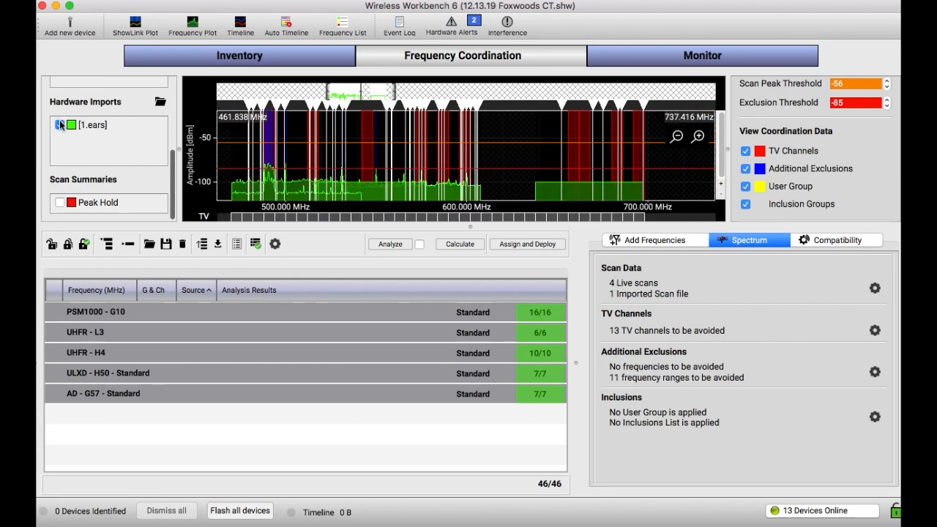
left_click(60, 130)
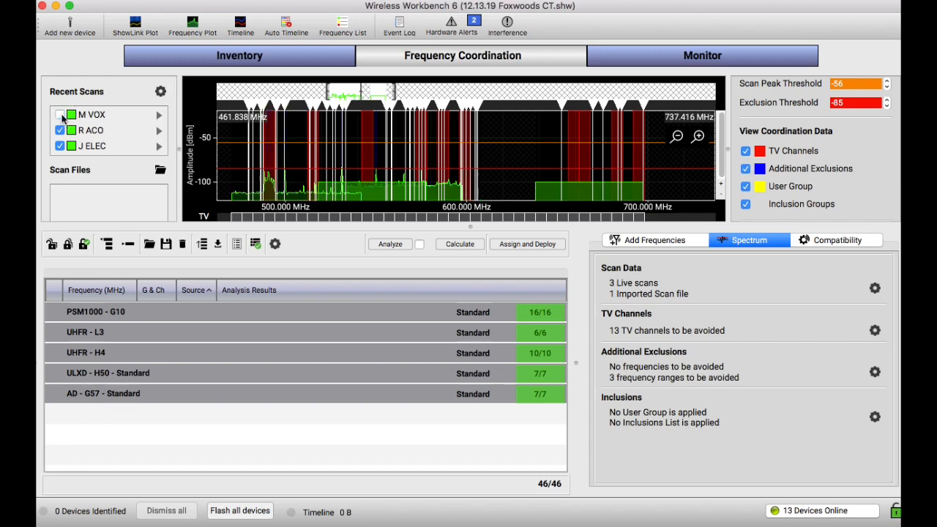
left_click(59, 114)
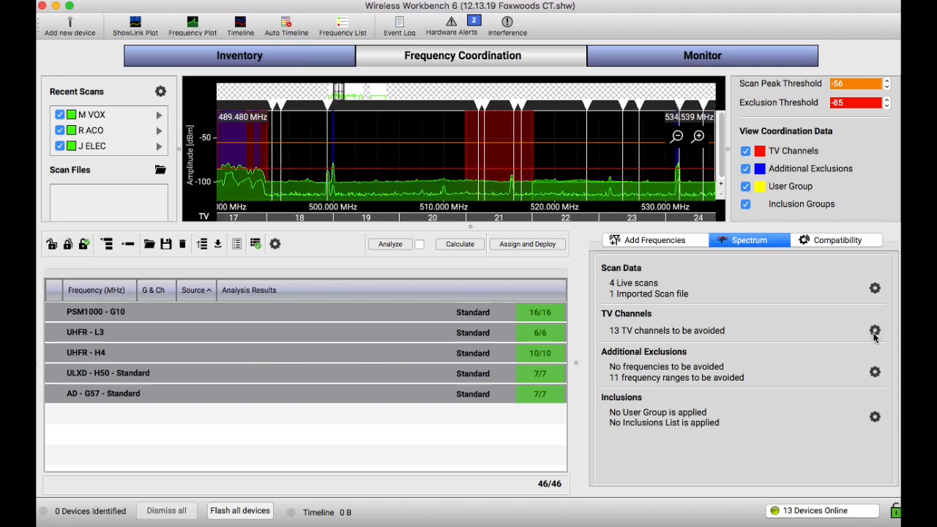
left_click(874, 331)
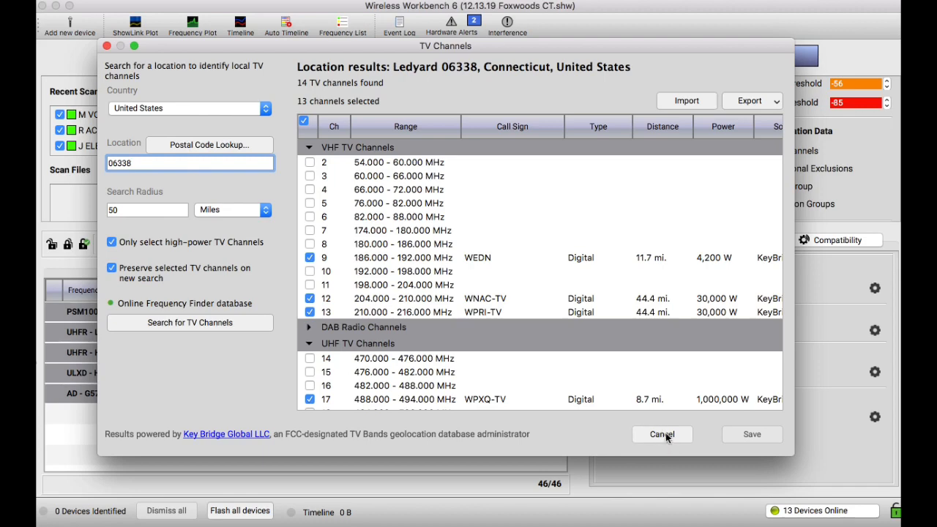
Cancel the Ledyard, Connecticut TV channel list, keeping 13 avoided channels
left_click(661, 434)
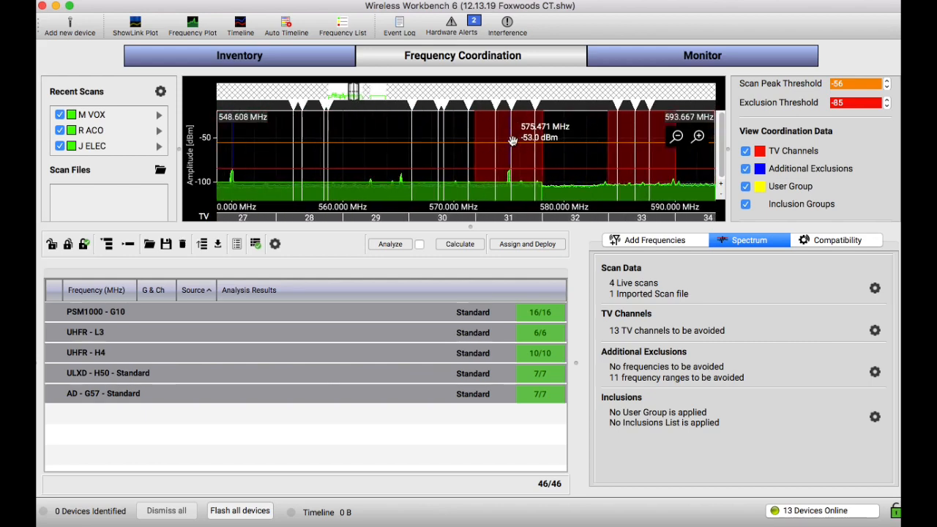
left_click(745, 150)
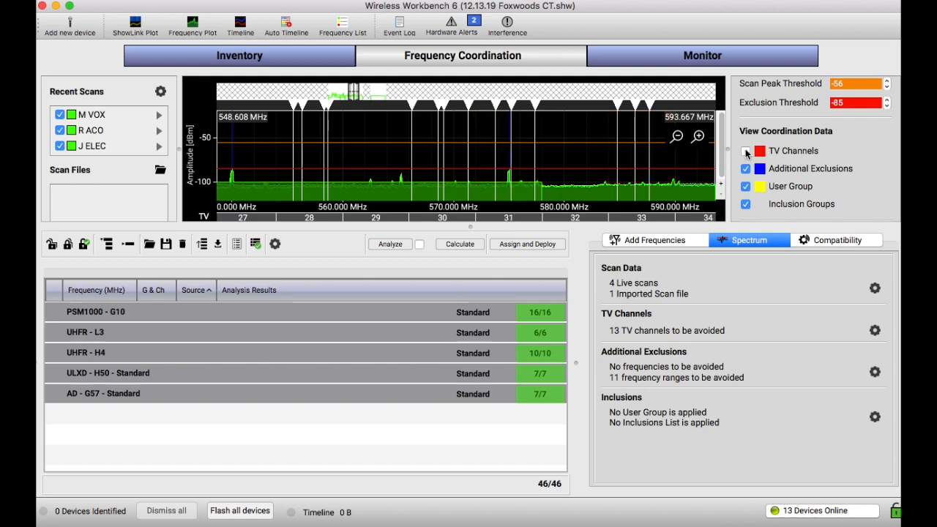
left_click(746, 151)
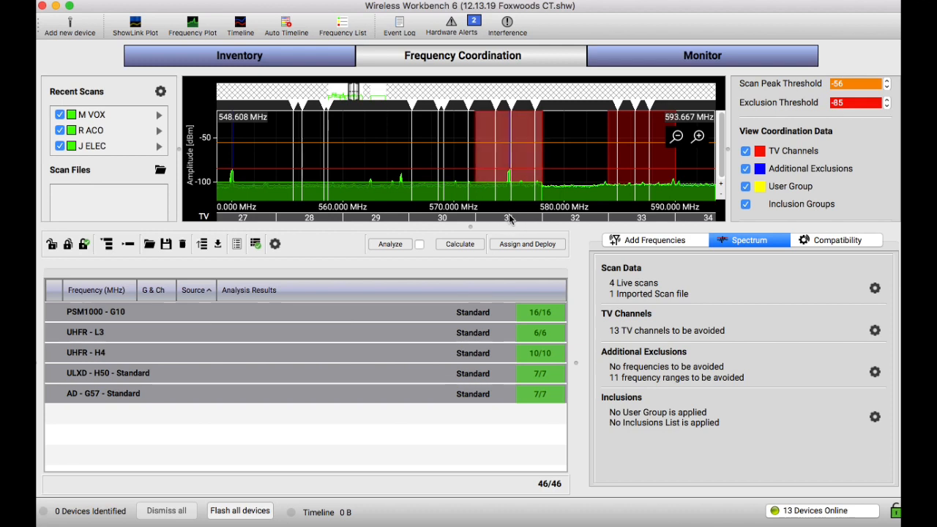
mouse_move(513, 219)
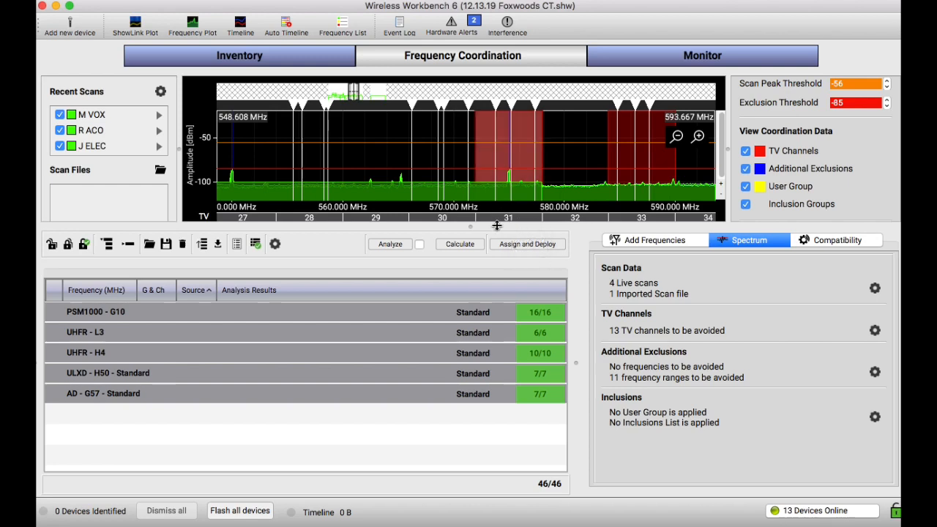
mouse_move(512, 223)
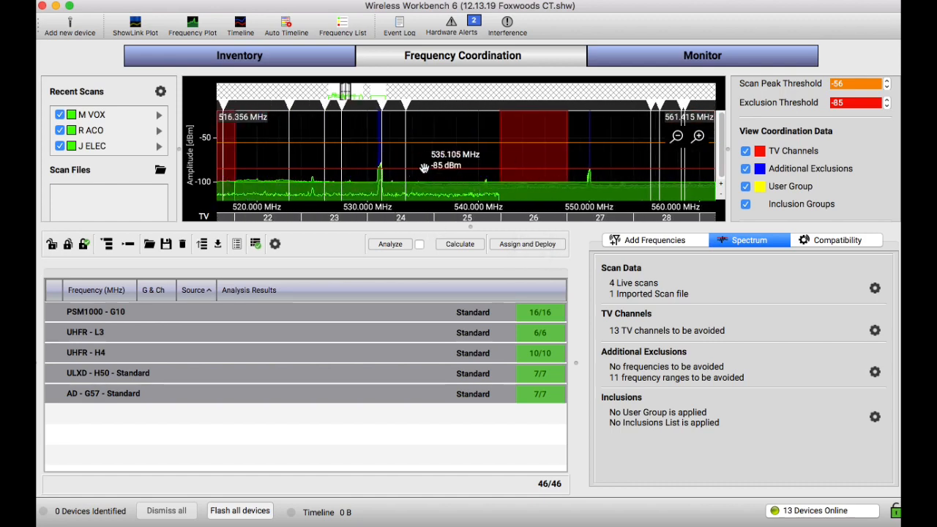
left_click(875, 329)
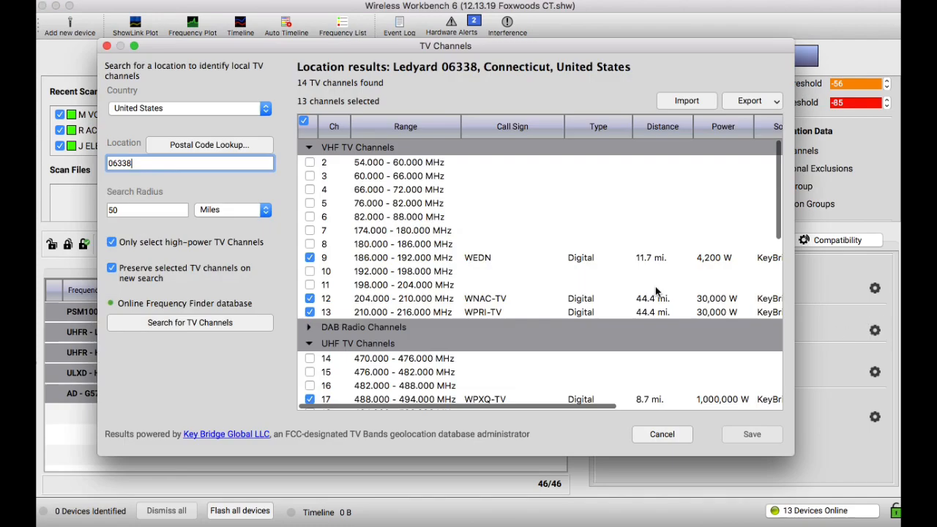
scroll("down", 3)
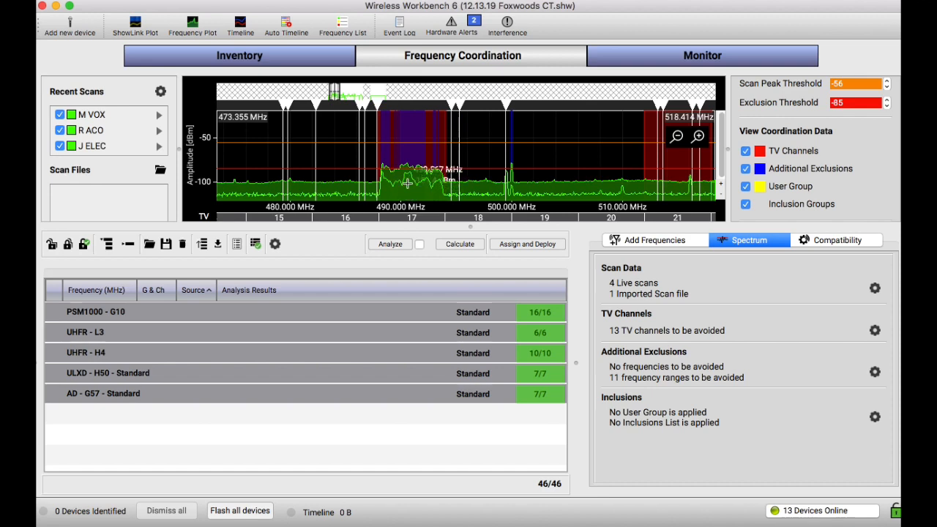
mouse_move(430, 183)
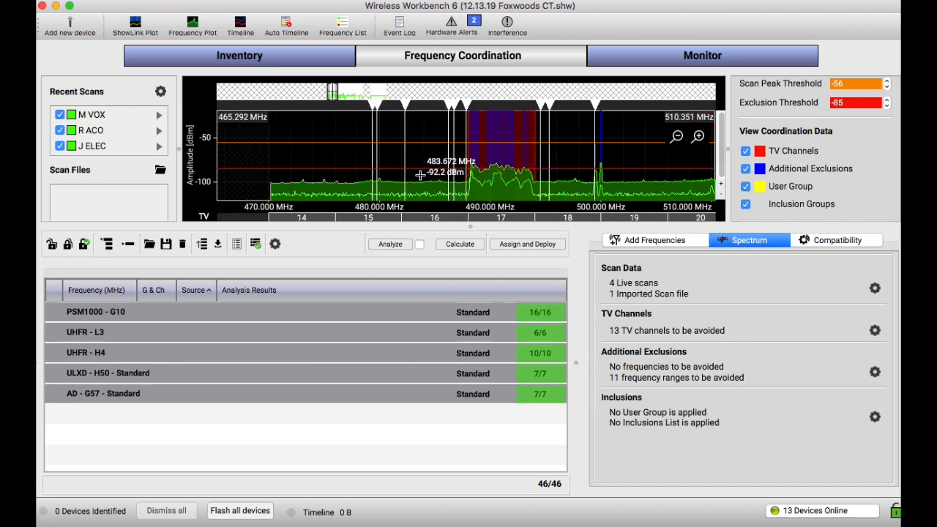
scroll("right", 3)
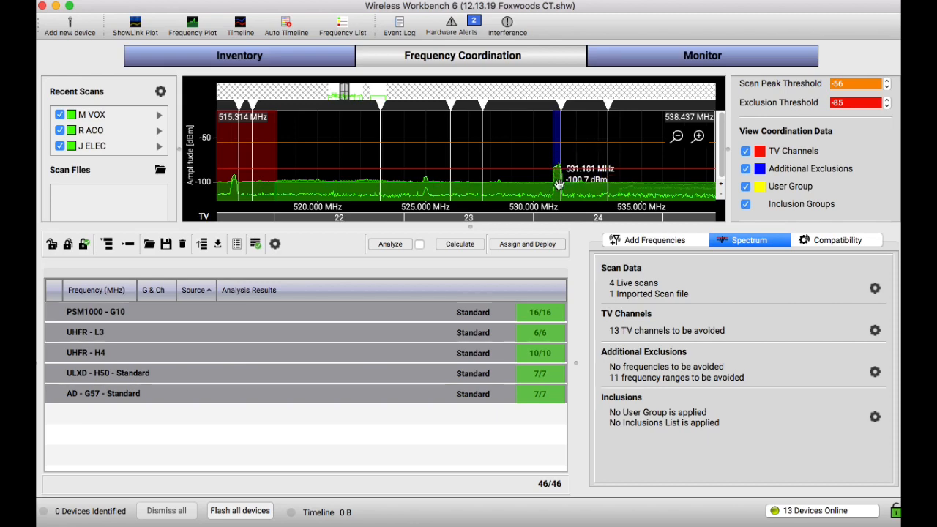
mouse_move(557, 159)
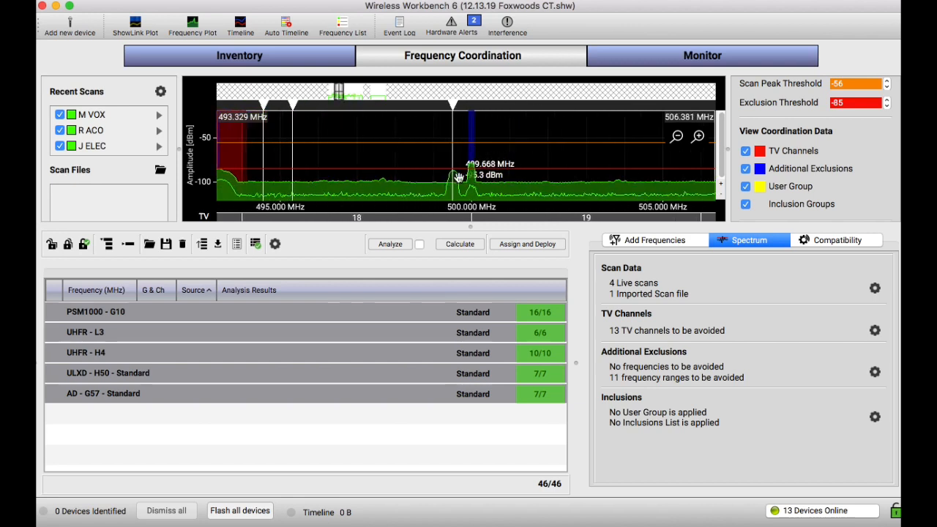
mouse_move(471, 160)
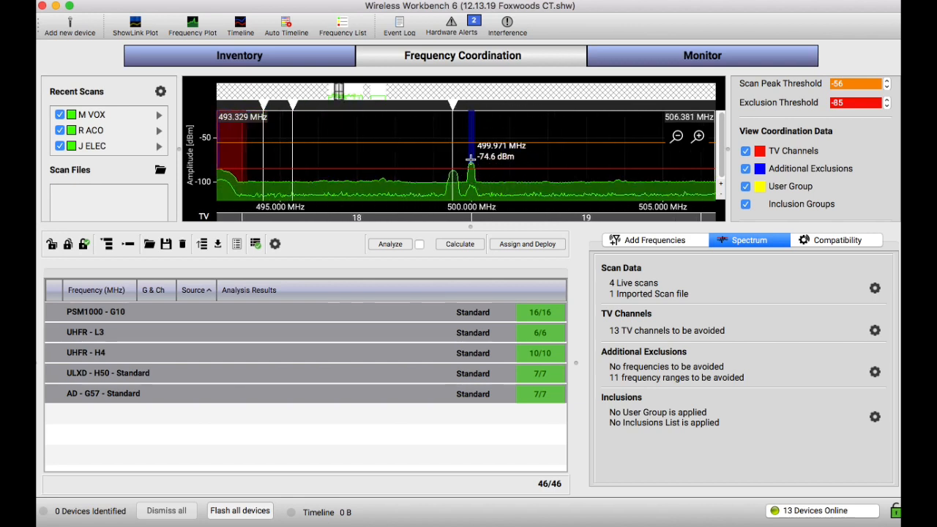
mouse_move(391, 101)
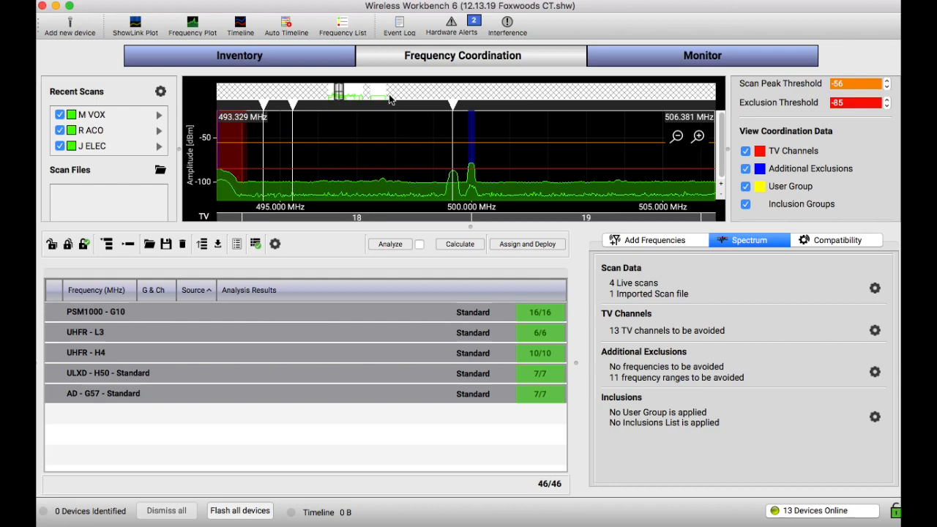
mouse_move(264, 150)
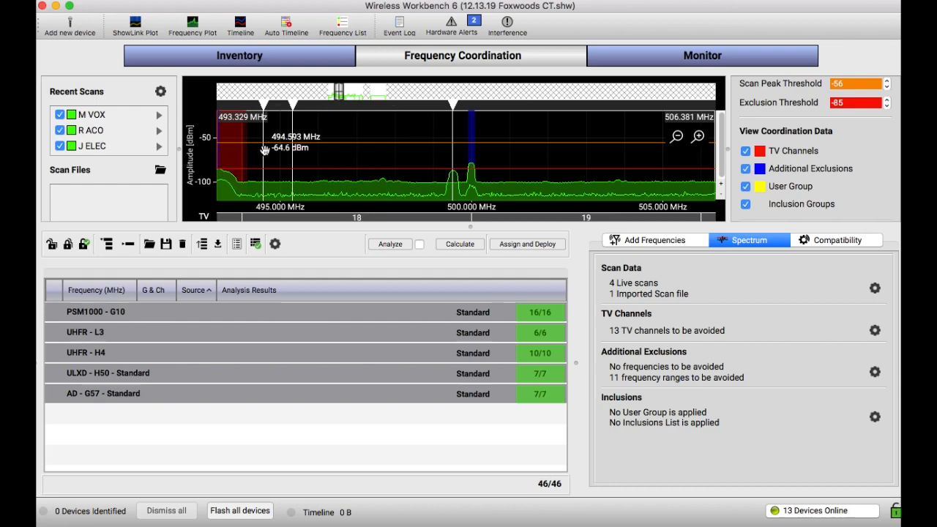
mouse_move(132, 180)
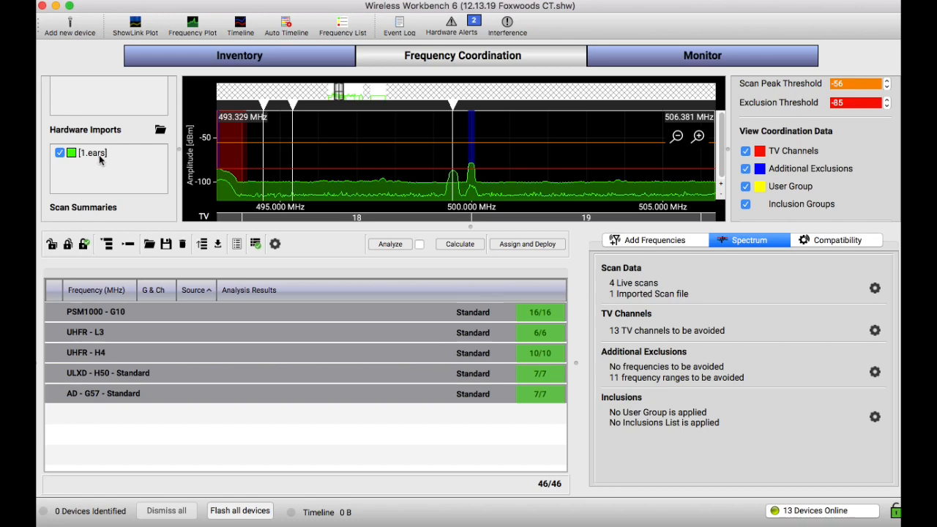
mouse_move(92, 152)
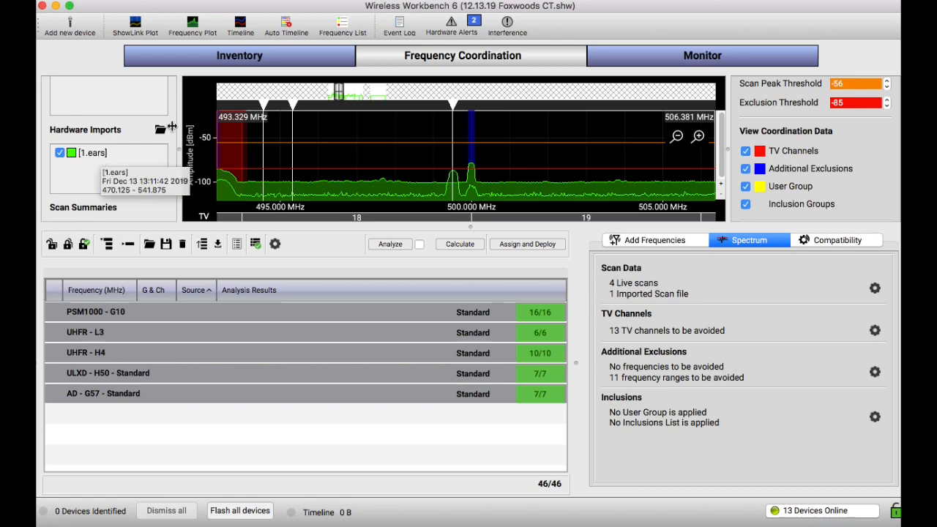
mouse_move(343, 169)
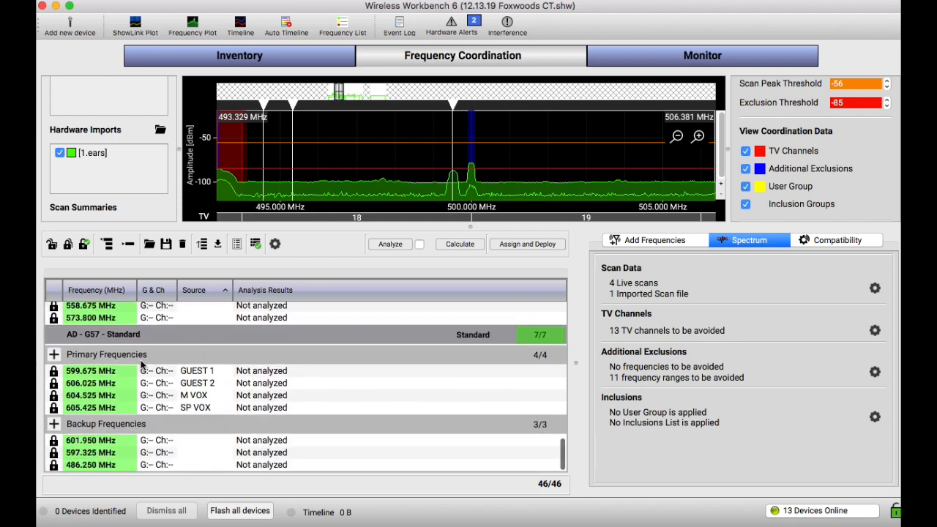
mouse_move(92, 340)
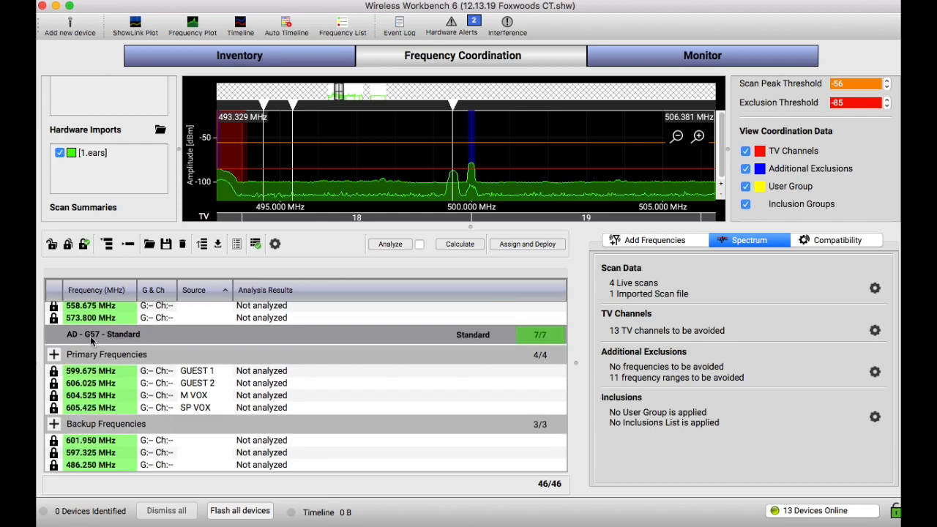
scroll("down", 3)
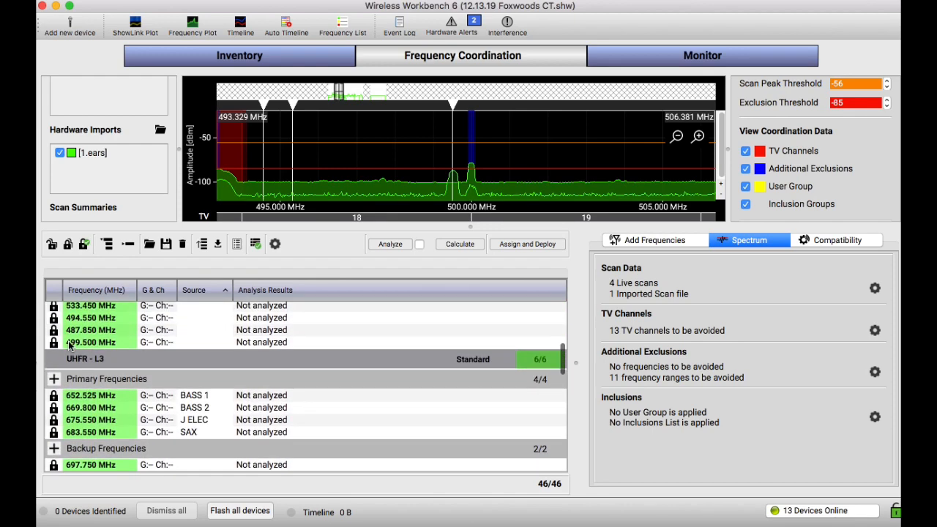
Unlock all 46 frequencies and recalculate them so each shows Compatible
left_click(51, 244)
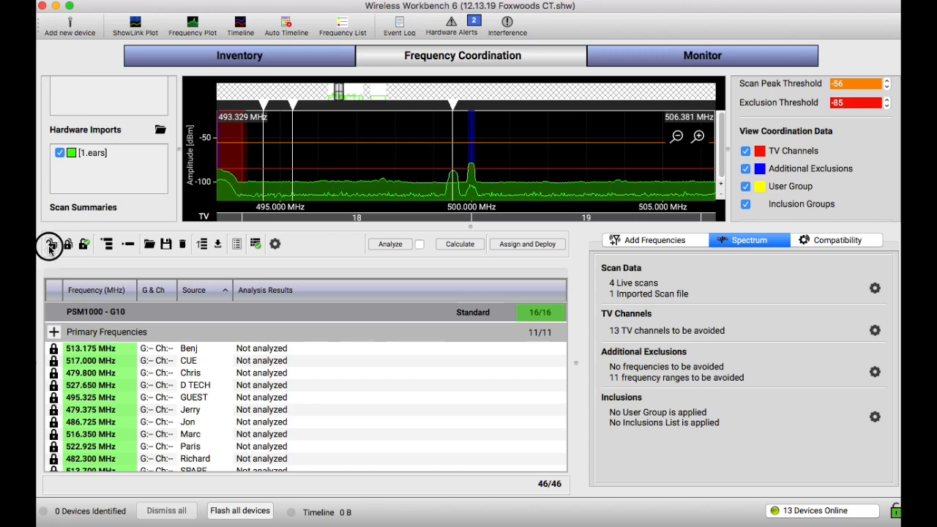
left_click(49, 244)
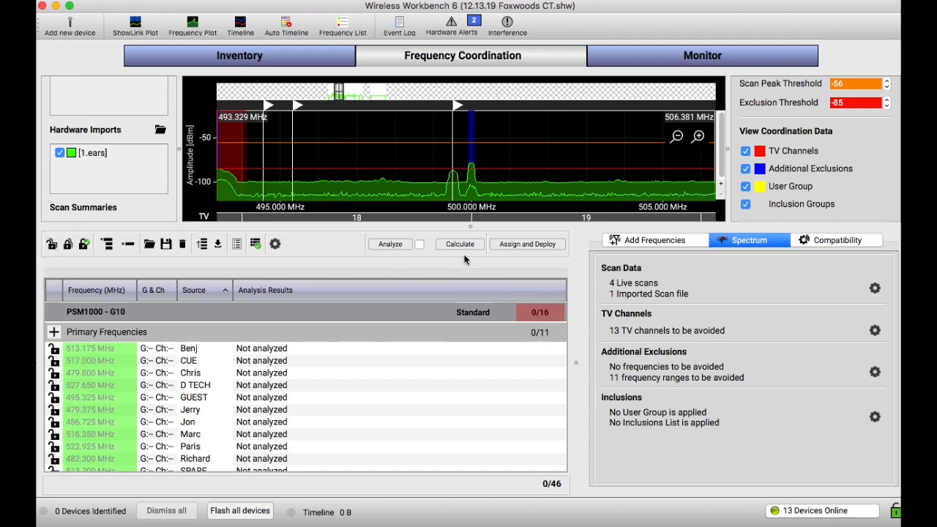
left_click(459, 244)
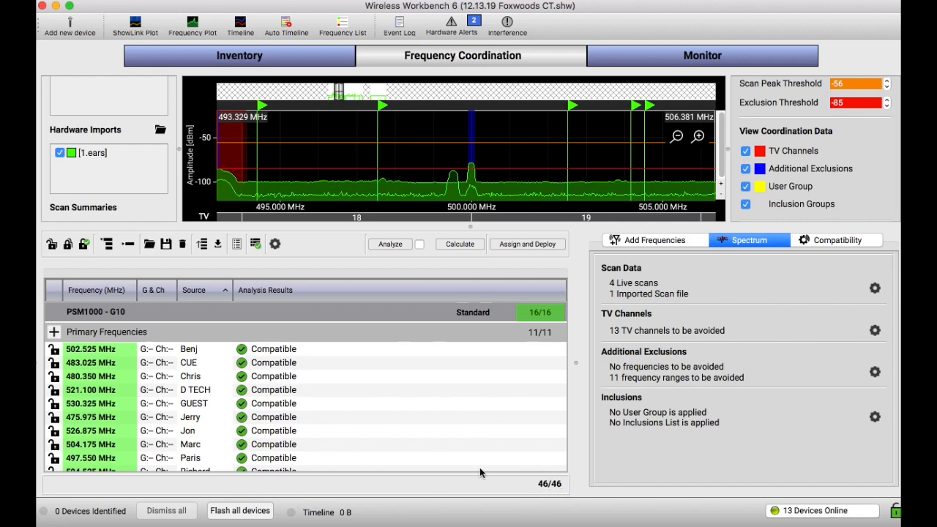
scroll("down", 3)
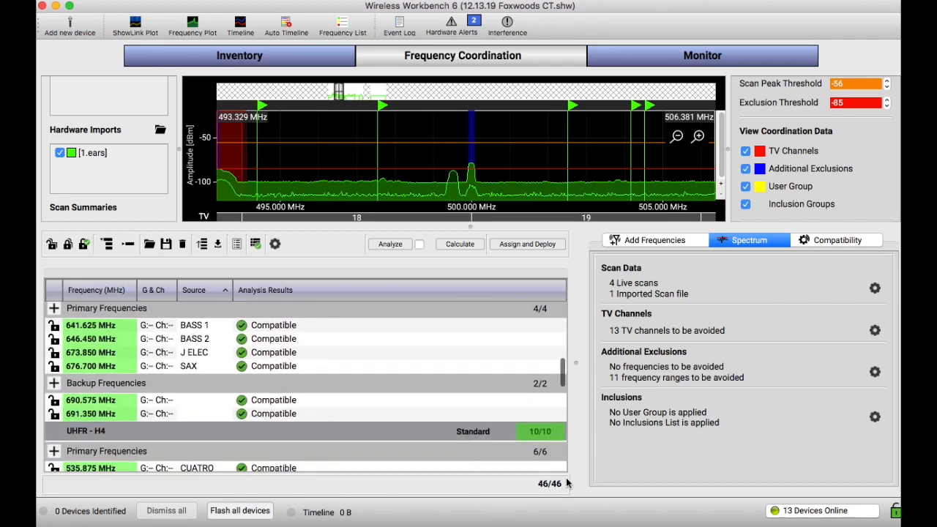
scroll("down", 3)
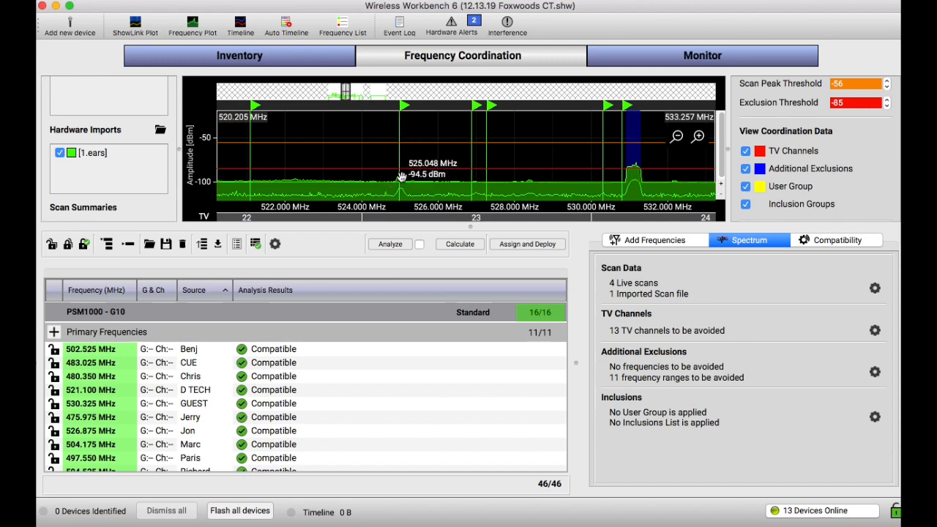
left_click(460, 244)
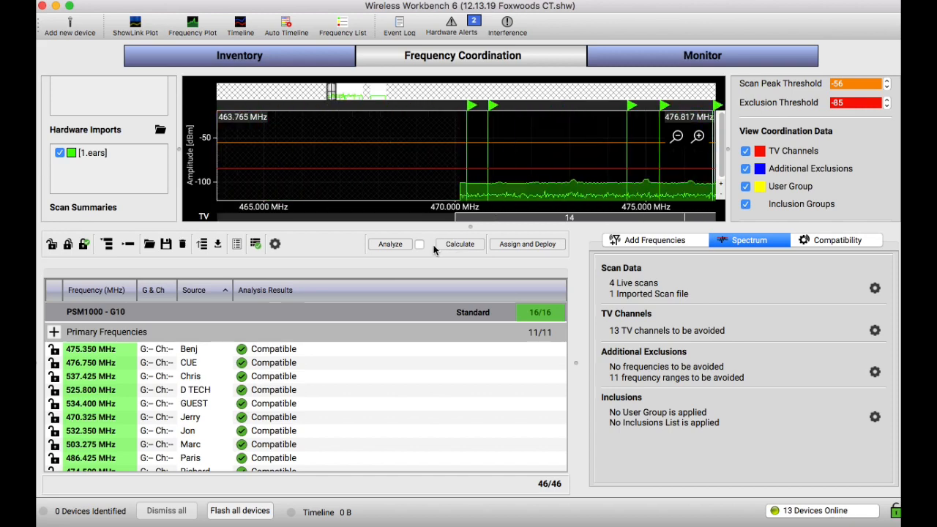
Analyze all 46 frequencies, confirm no conflicts, and close the Analysis Results
left_click(419, 244)
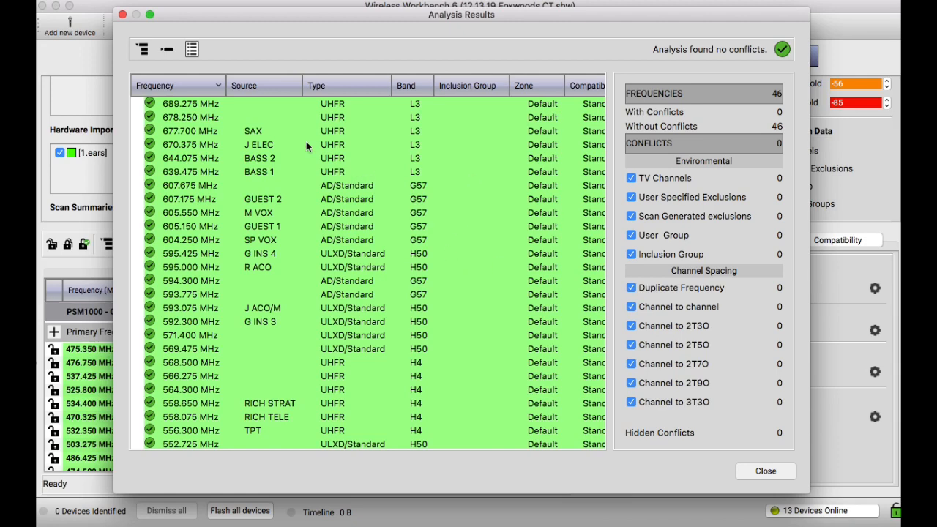
left_click(191, 103)
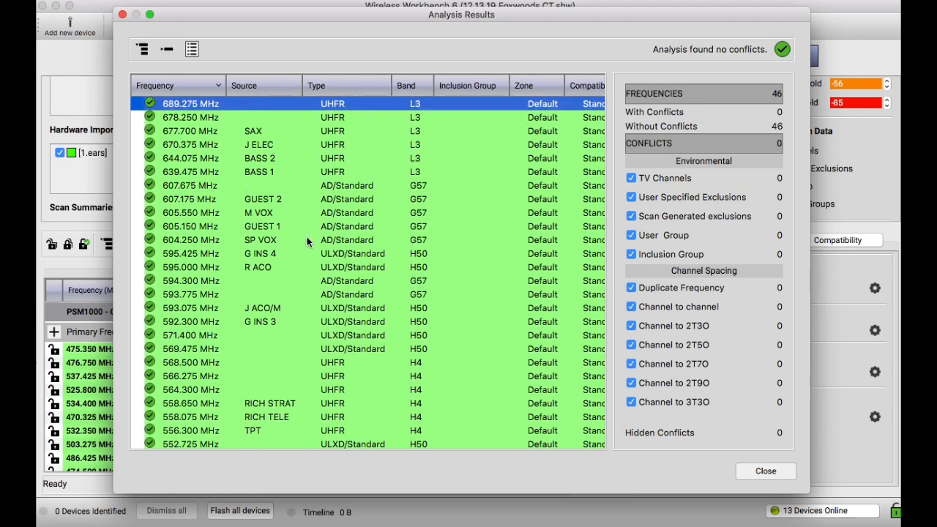
mouse_move(512, 302)
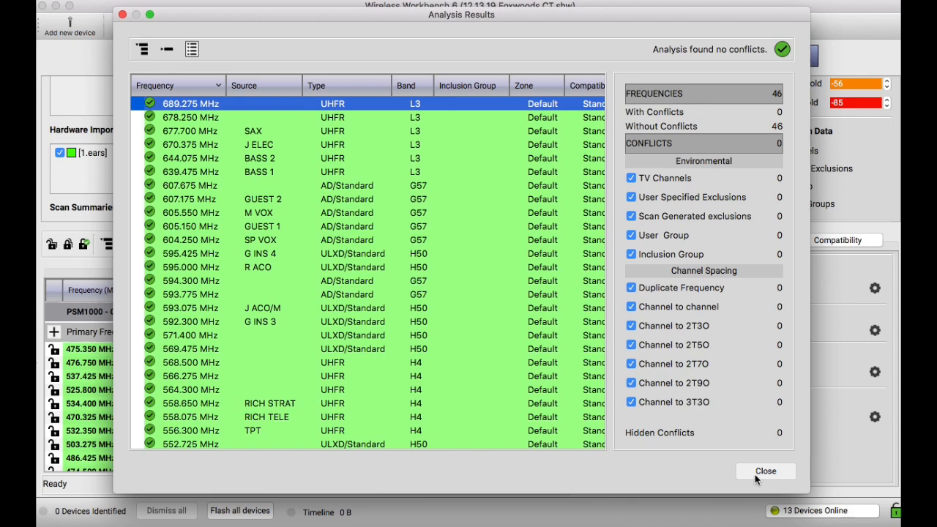
left_click(765, 471)
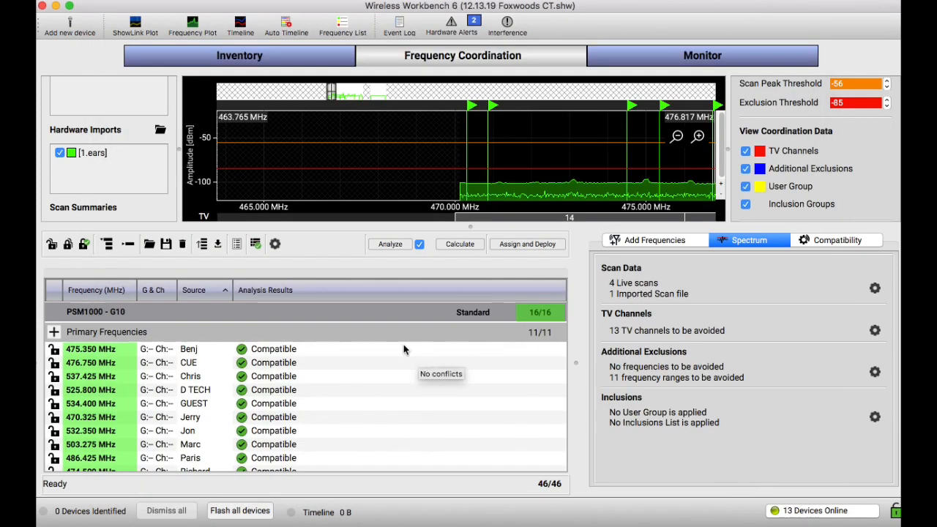
mouse_move(288, 217)
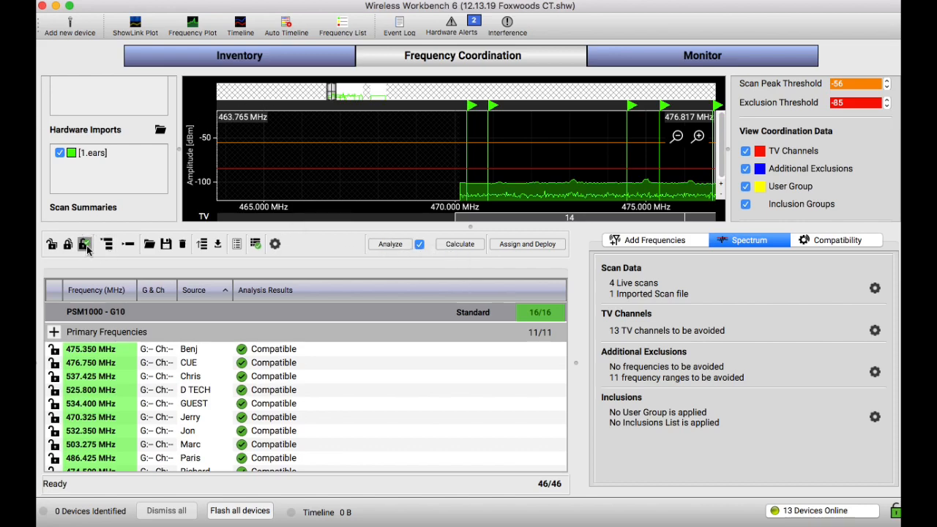
Lock all 46 frequencies, glance at Inventory, then return to Frequency Coordination
left_click(84, 244)
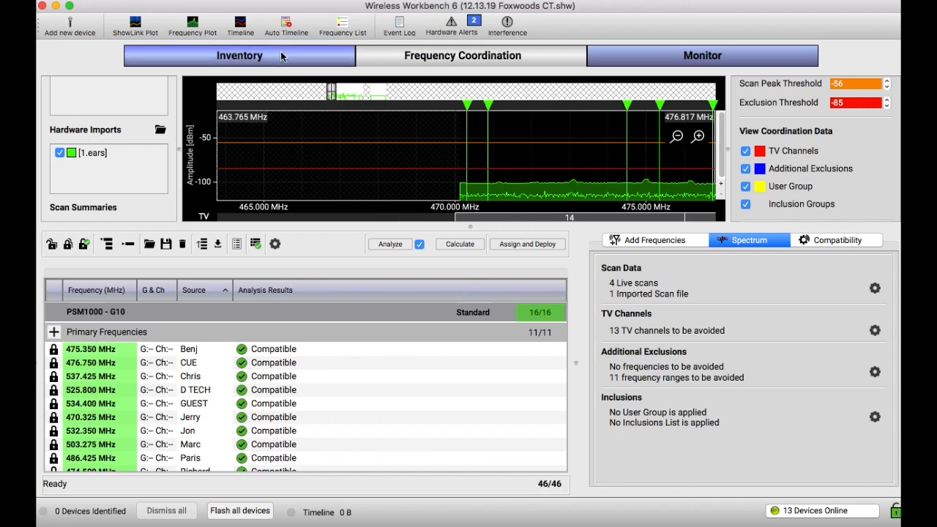
left_click(239, 55)
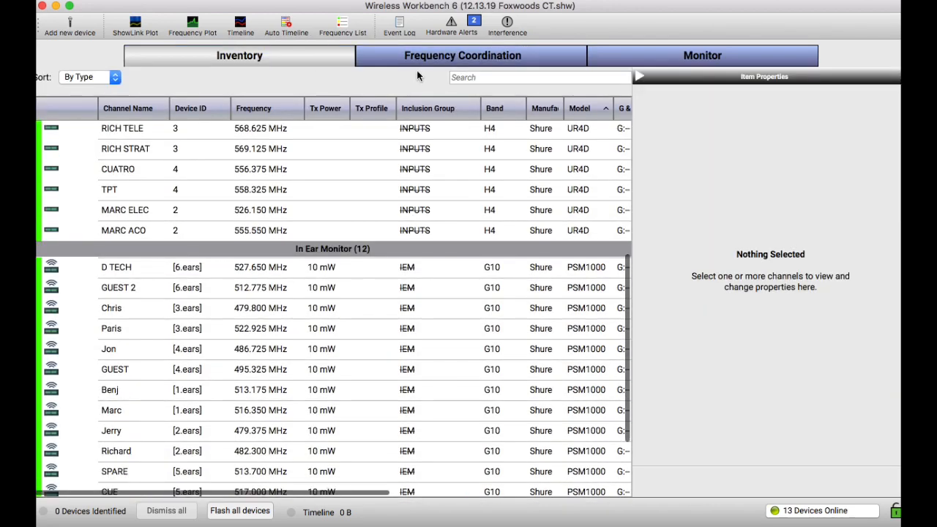
left_click(462, 55)
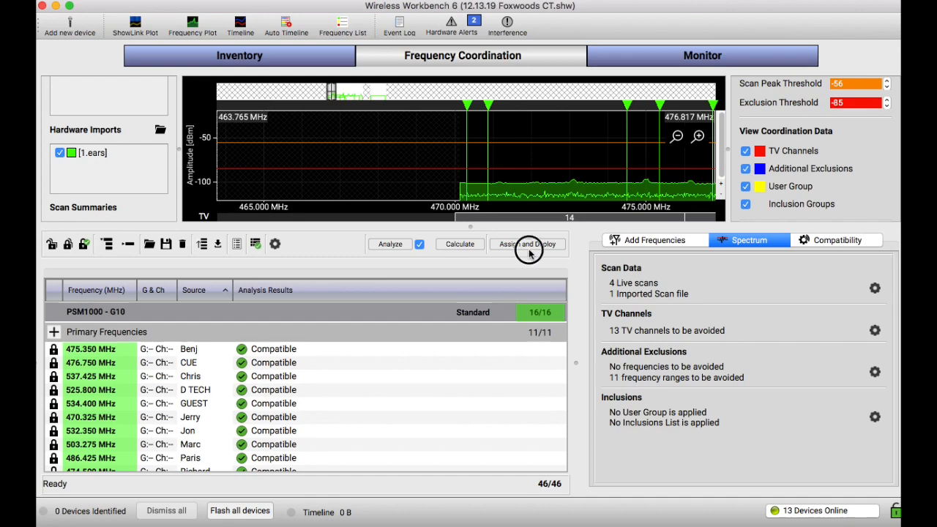
Deploy the 46 frequencies to inventory (29 active, 17 backup) and confirm success
left_click(527, 244)
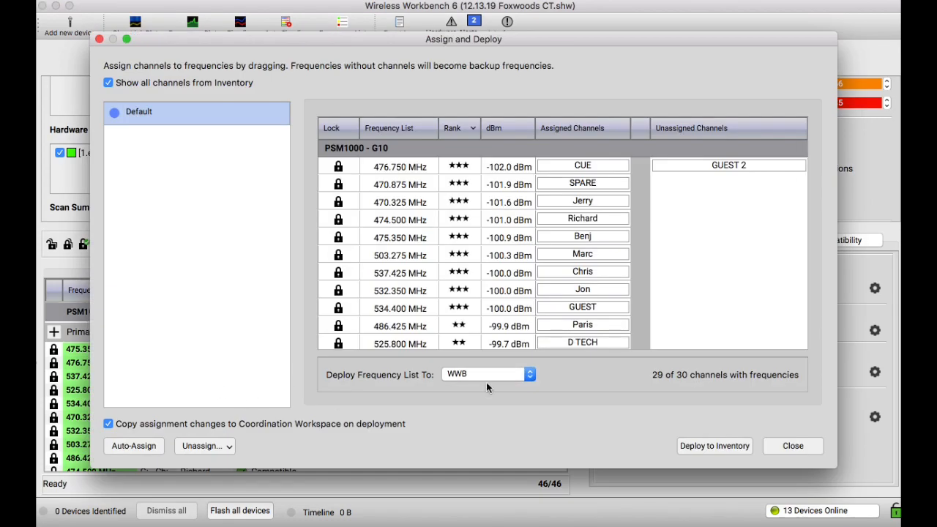
left_click(714, 445)
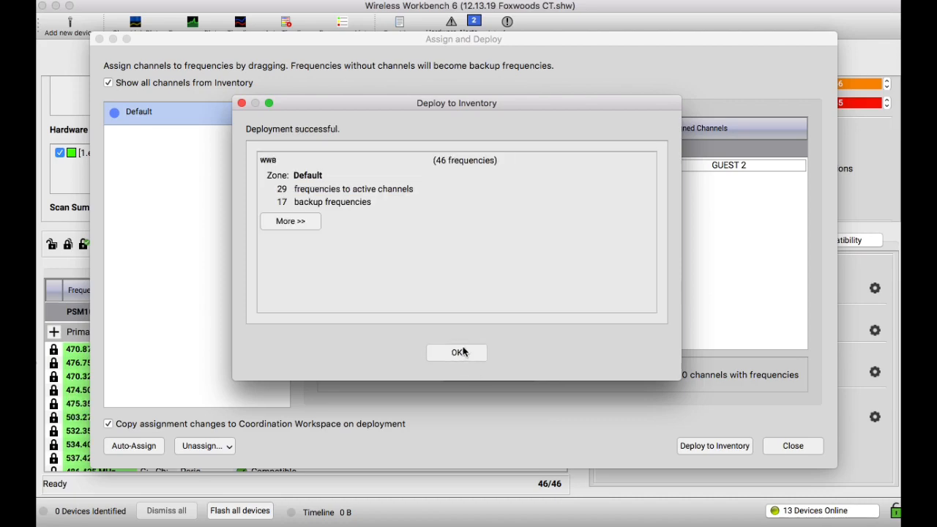
left_click(457, 352)
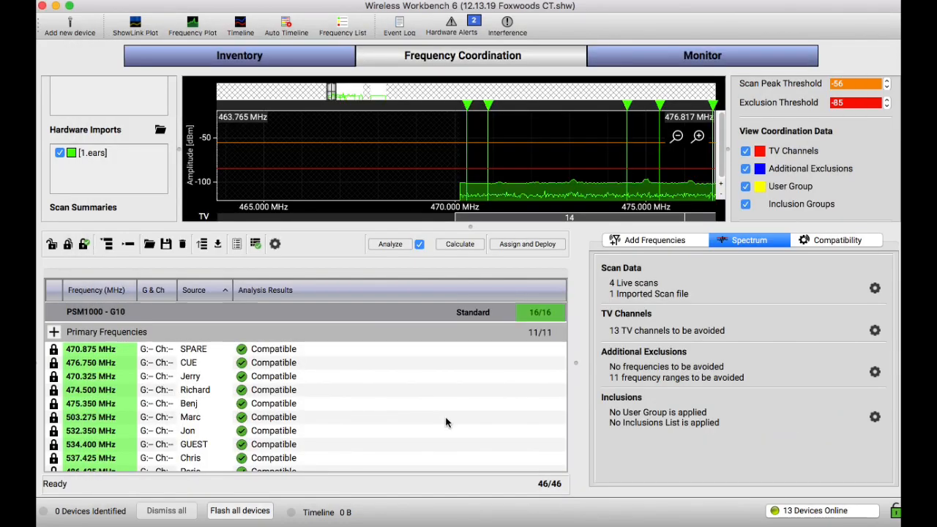
mouse_move(448, 424)
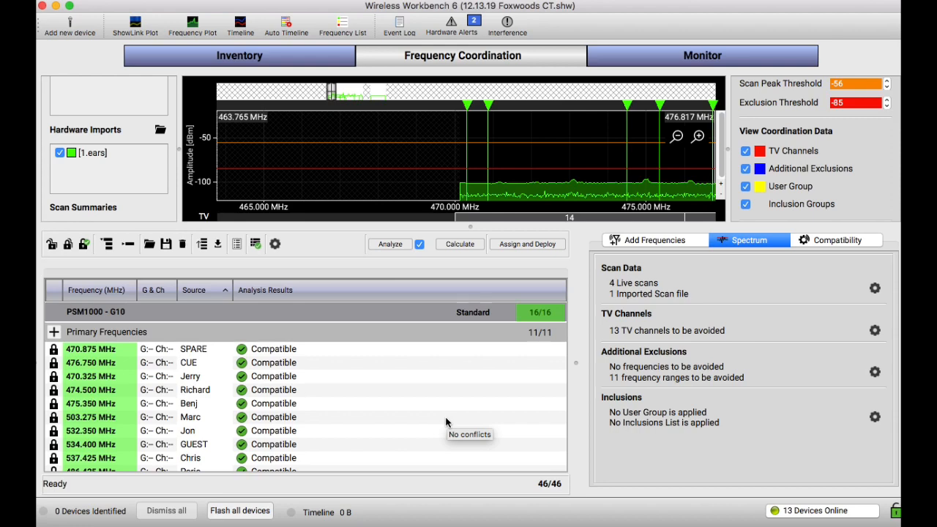
mouse_move(447, 424)
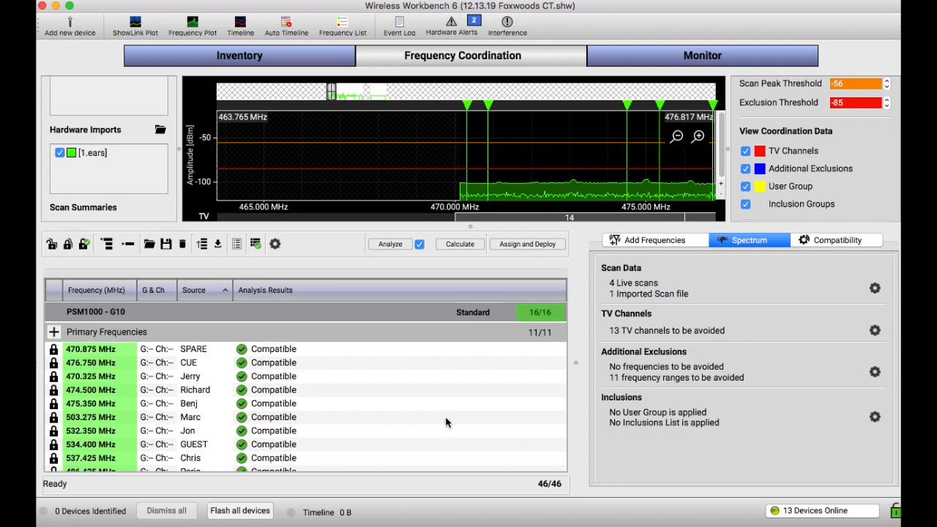
mouse_move(372, 150)
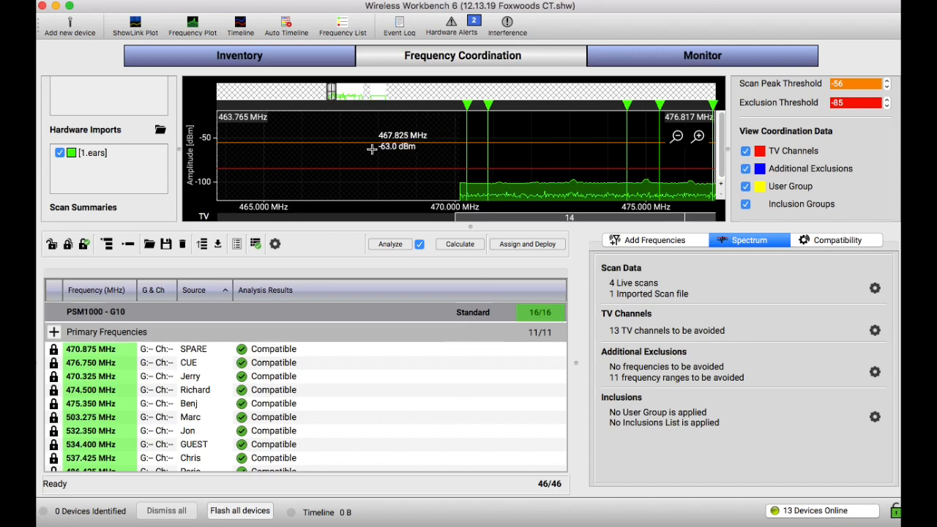
mouse_move(468, 191)
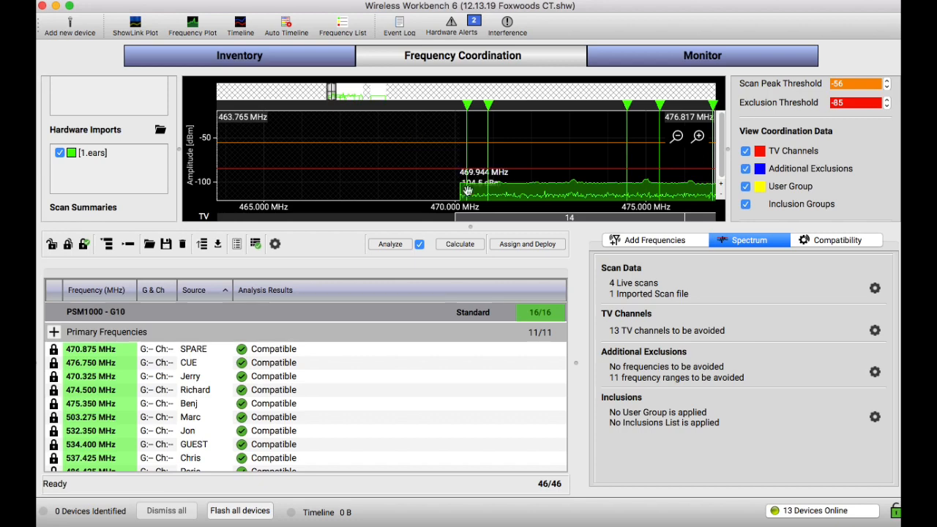
mouse_move(399, 153)
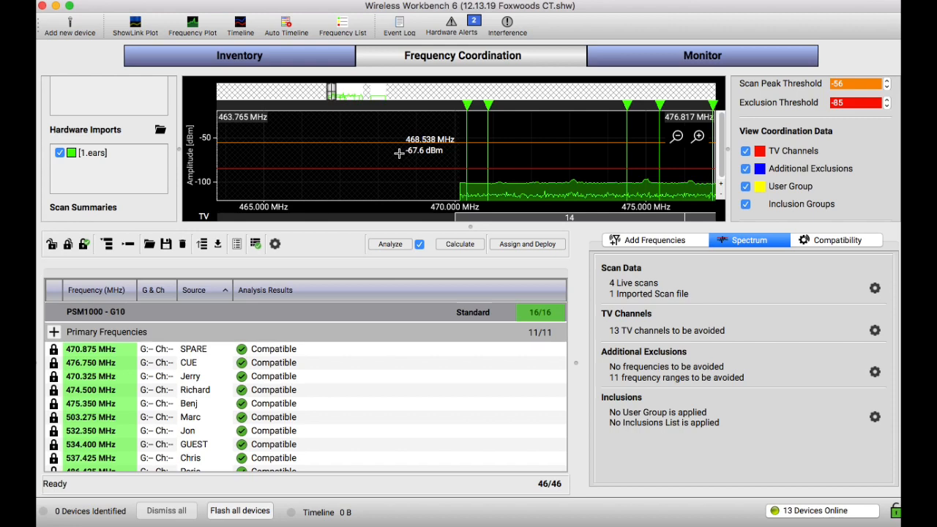
mouse_move(454, 162)
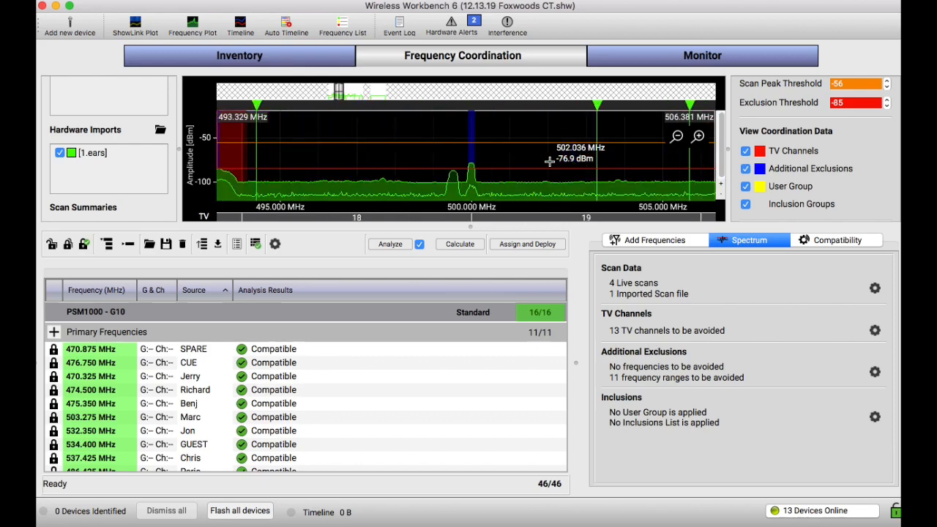
mouse_move(460, 249)
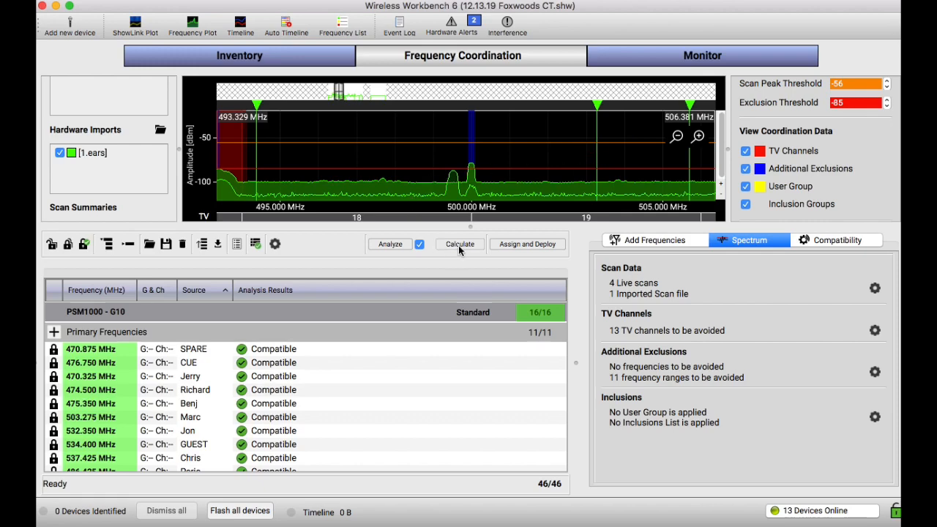